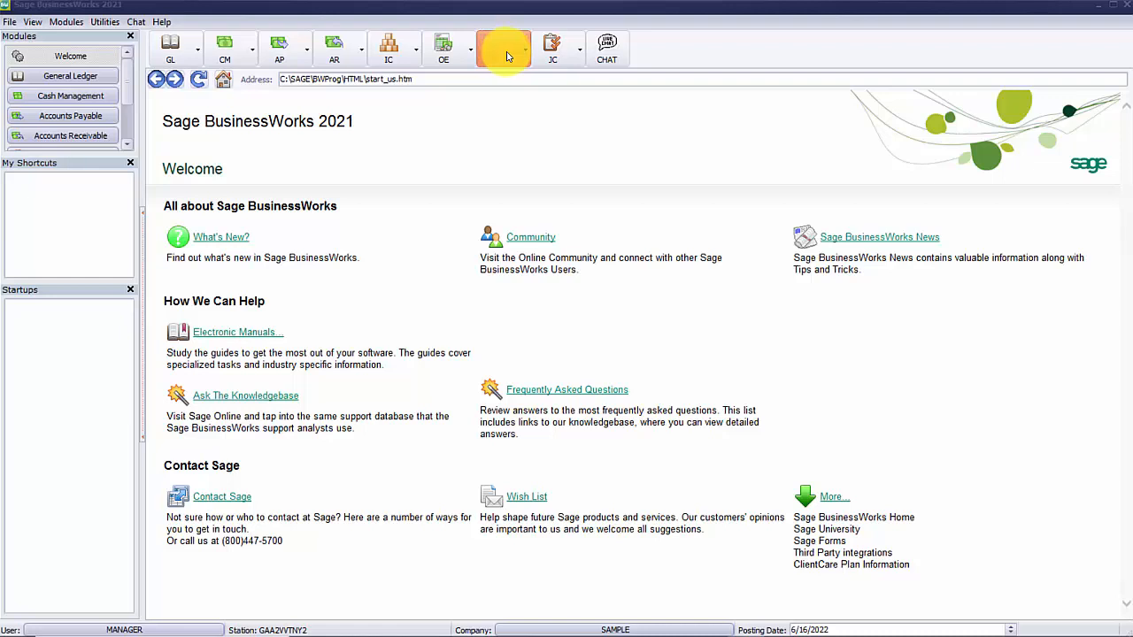
Open PR > Maintain Deductions with a blank new deduction record
{"action": "left_click", "coordinate": [498, 44]}
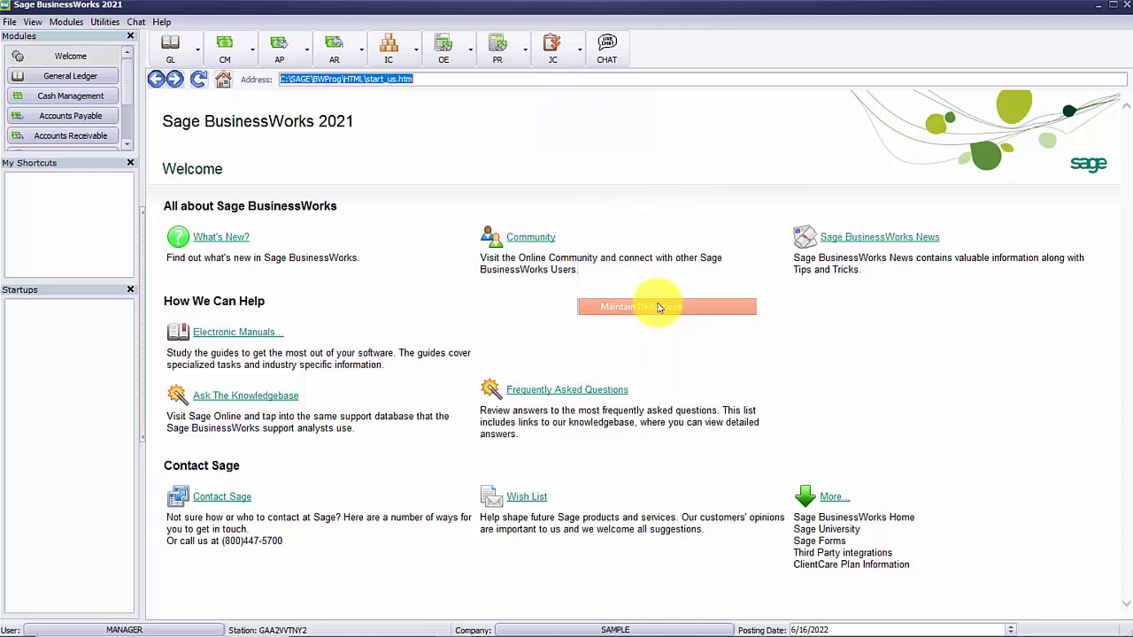
{"action": "left_click", "coordinate": [666, 306]}
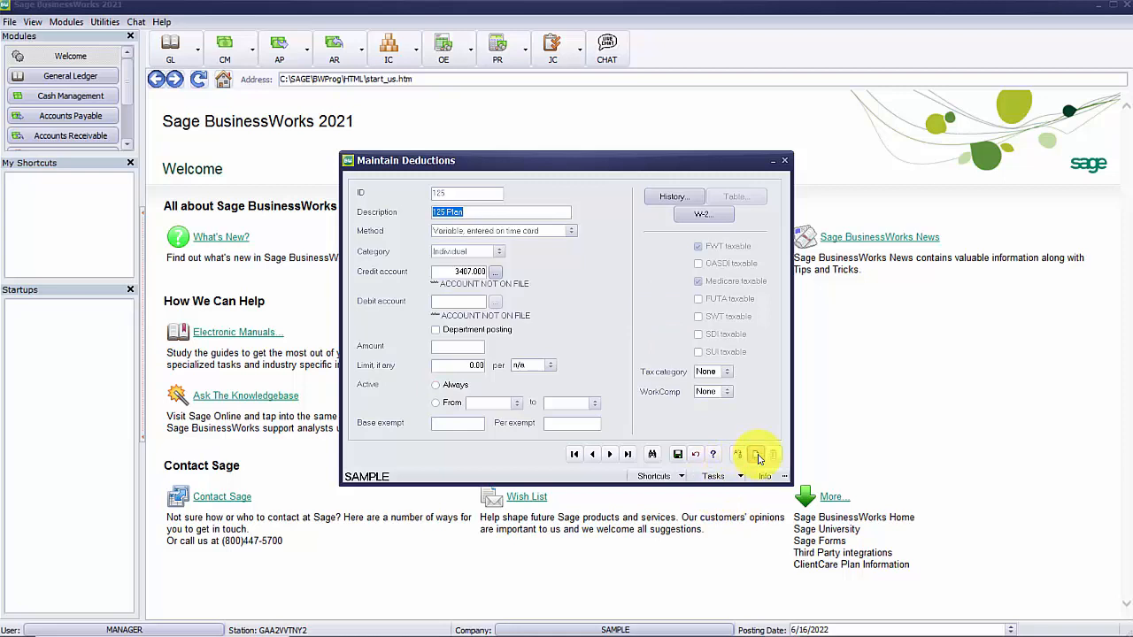
{"action": "left_click", "coordinate": [754, 454]}
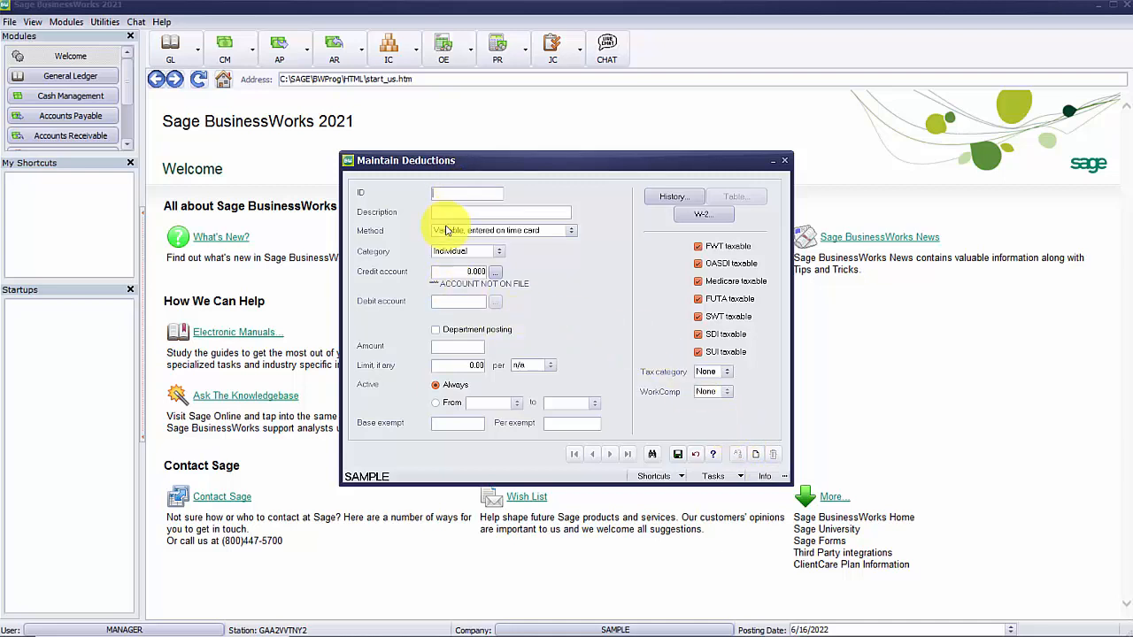
Enter deduction ID INSU with description Health Insurance
{"action": "type", "text": "INSU"}
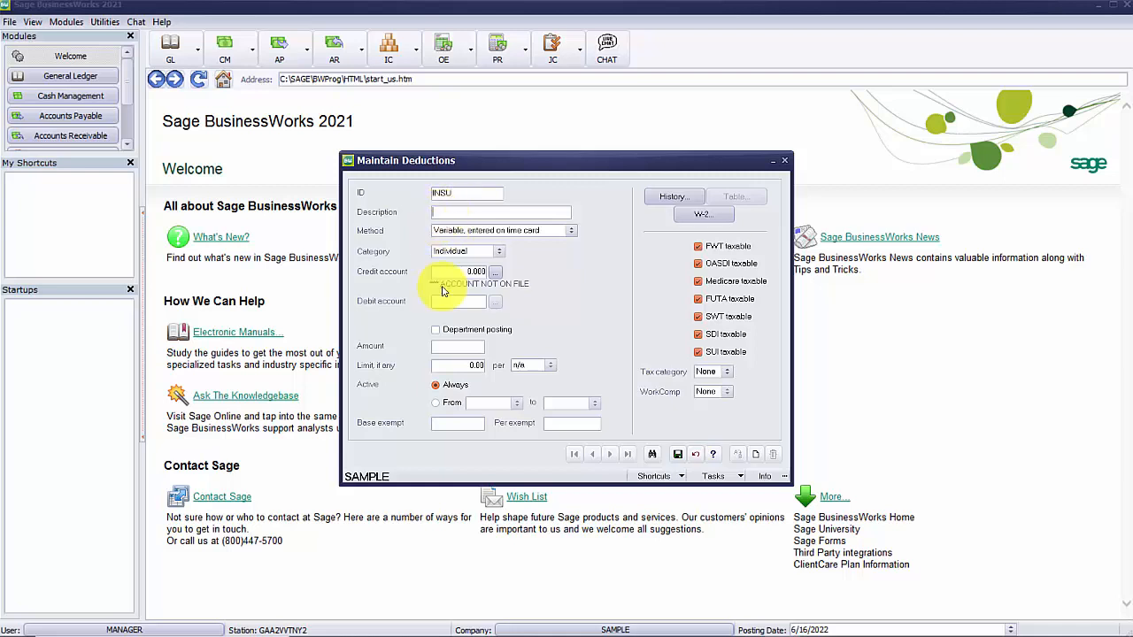
{"action": "type", "text": "Hel"}
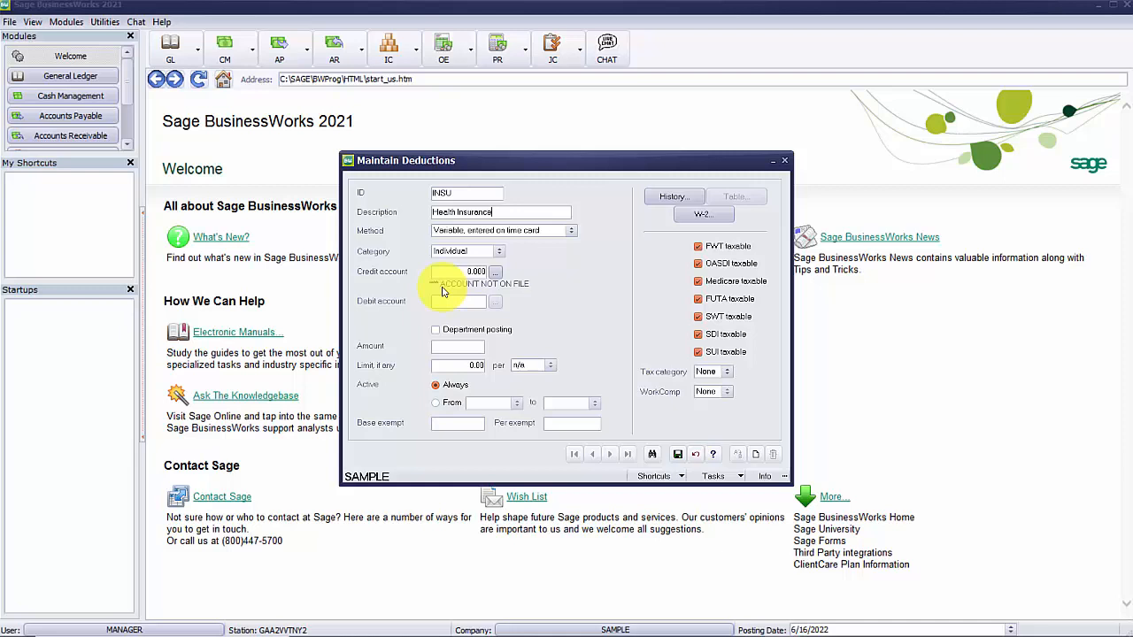
{"action": "left_click", "coordinate": [577, 230]}
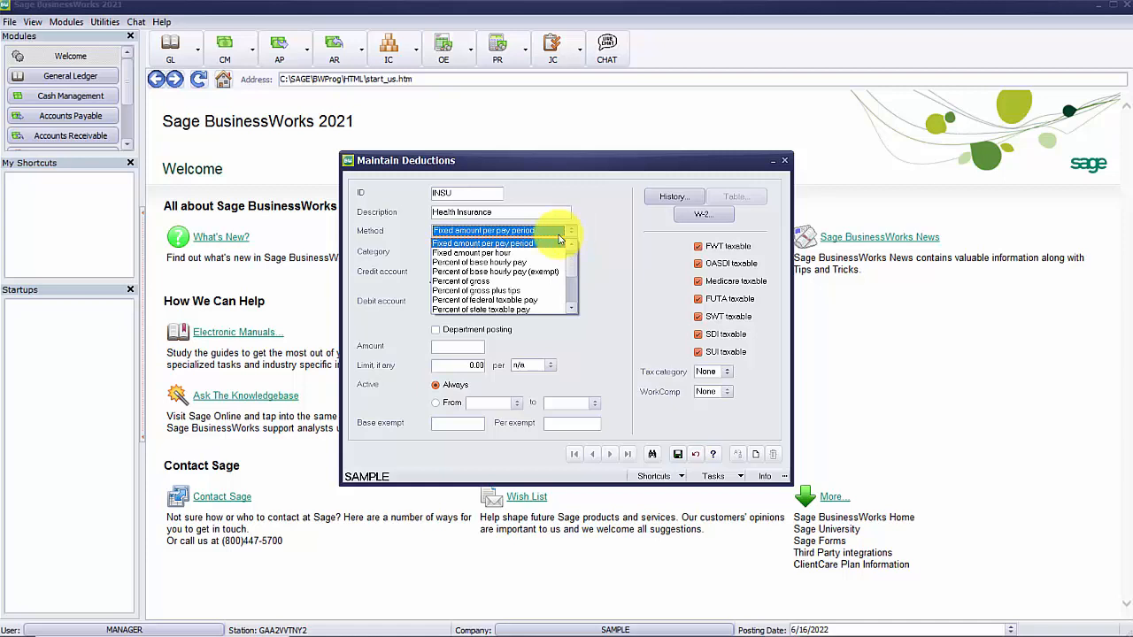
Choose 'Fixed amount per pay period' as the INSU calculation method
{"action": "left_click", "coordinate": [482, 242]}
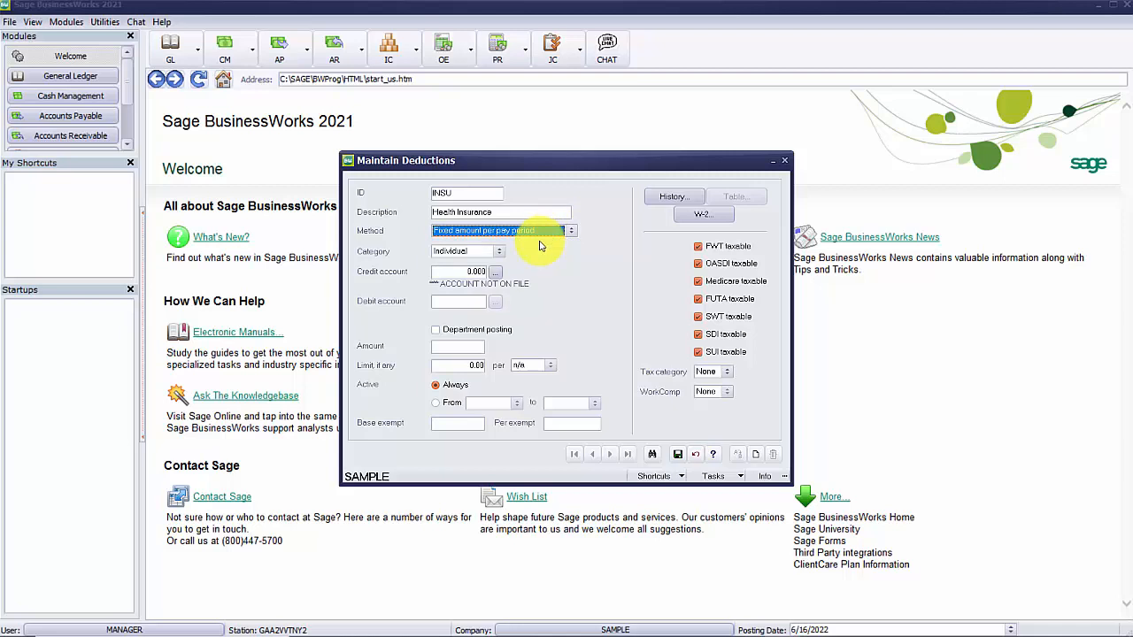
{"action": "mouse_move", "coordinate": [522, 265]}
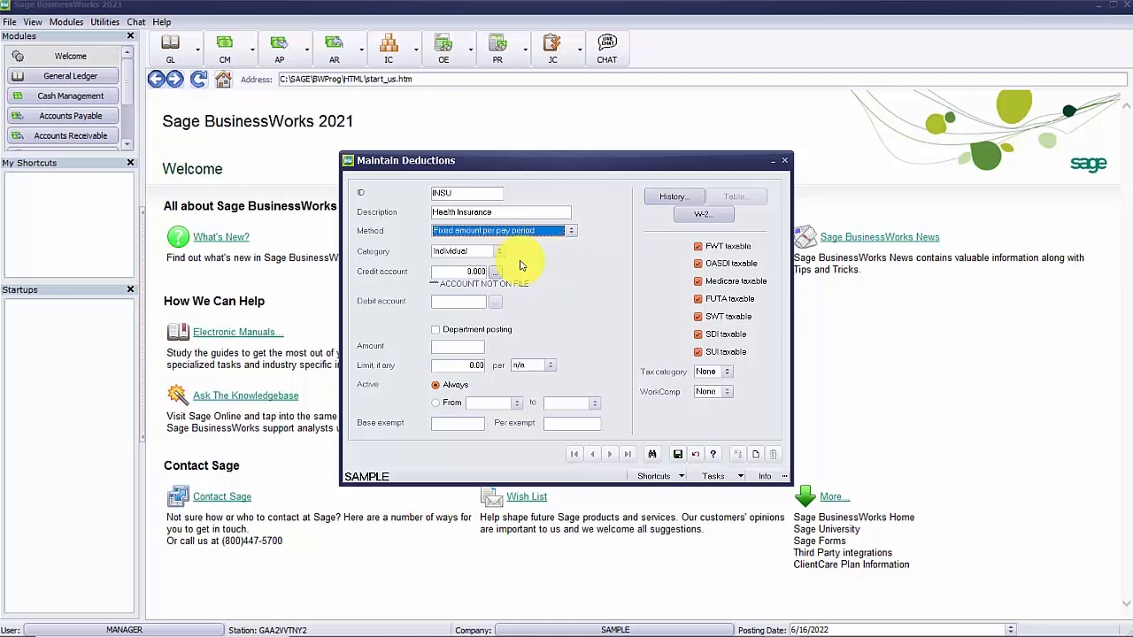
{"action": "left_click", "coordinate": [494, 252]}
{"action": "type", "text": "7320"}
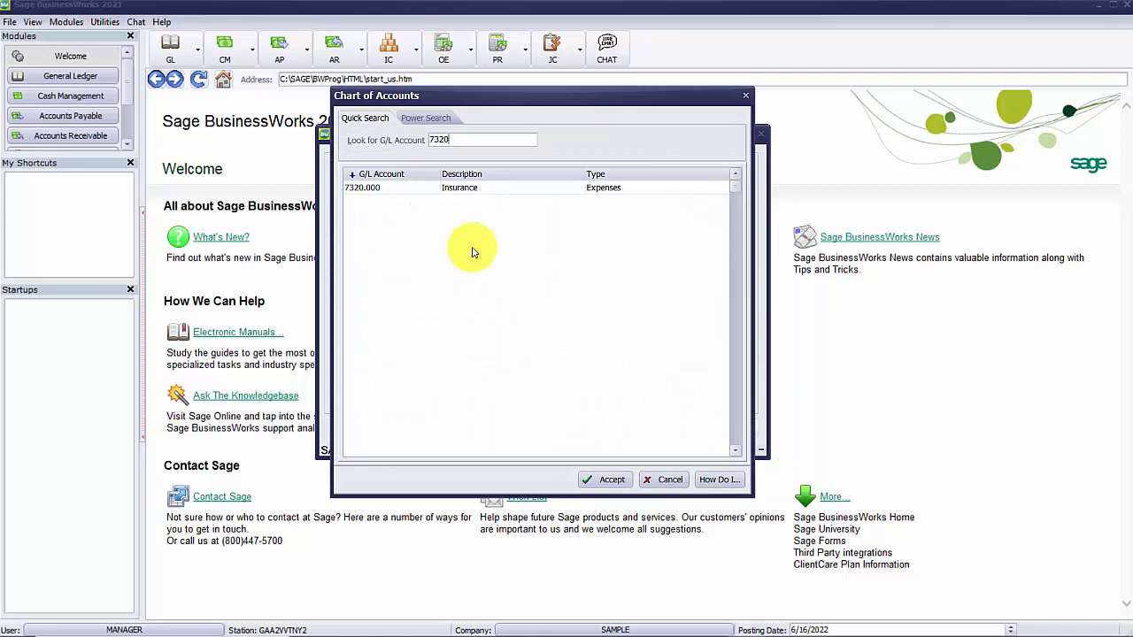
{"action": "mouse_move", "coordinate": [505, 336]}
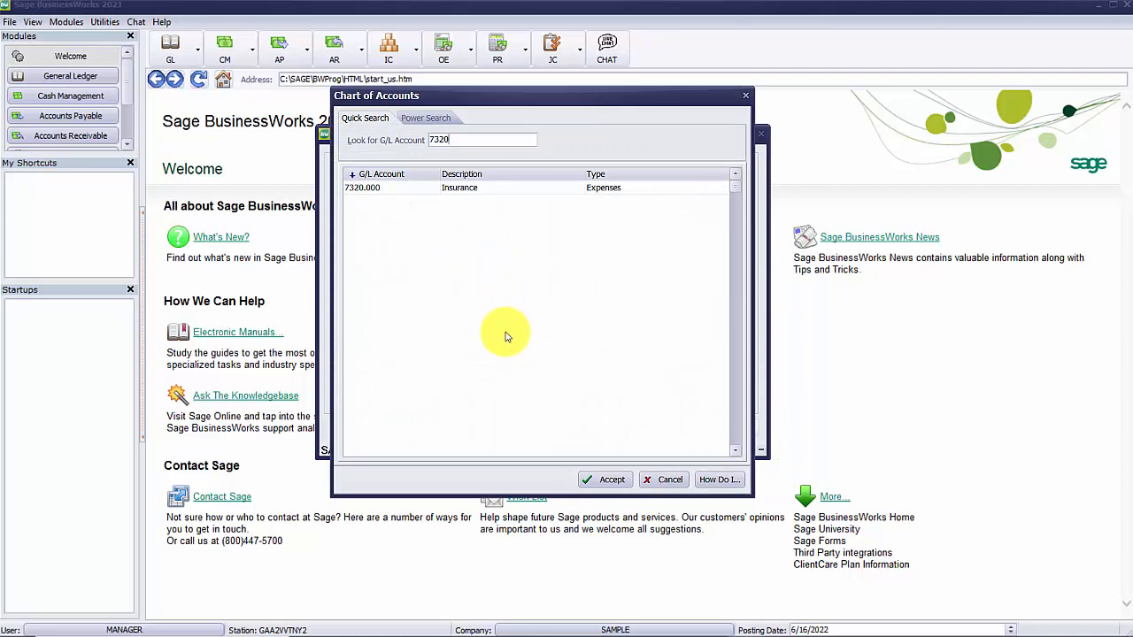
Set Insurance account 7320.000 as the deduction's credit account
{"action": "left_click", "coordinate": [604, 478]}
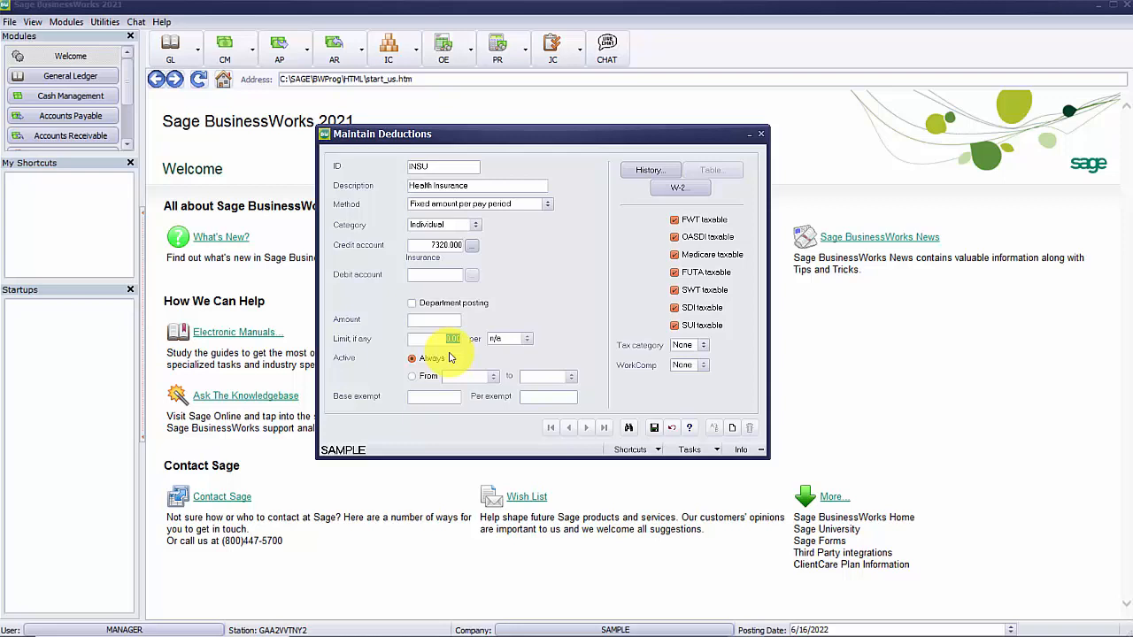
{"action": "mouse_move", "coordinate": [460, 353]}
{"action": "type", "text": "100"}
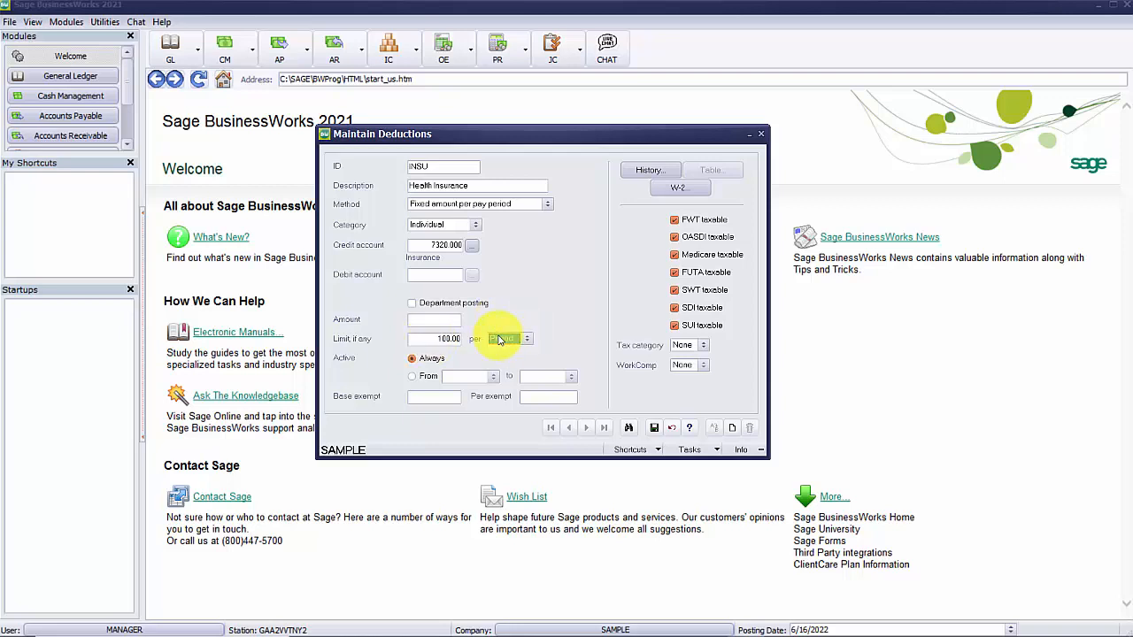
Choose Month as the deduction's limit period
{"action": "left_click", "coordinate": [527, 339]}
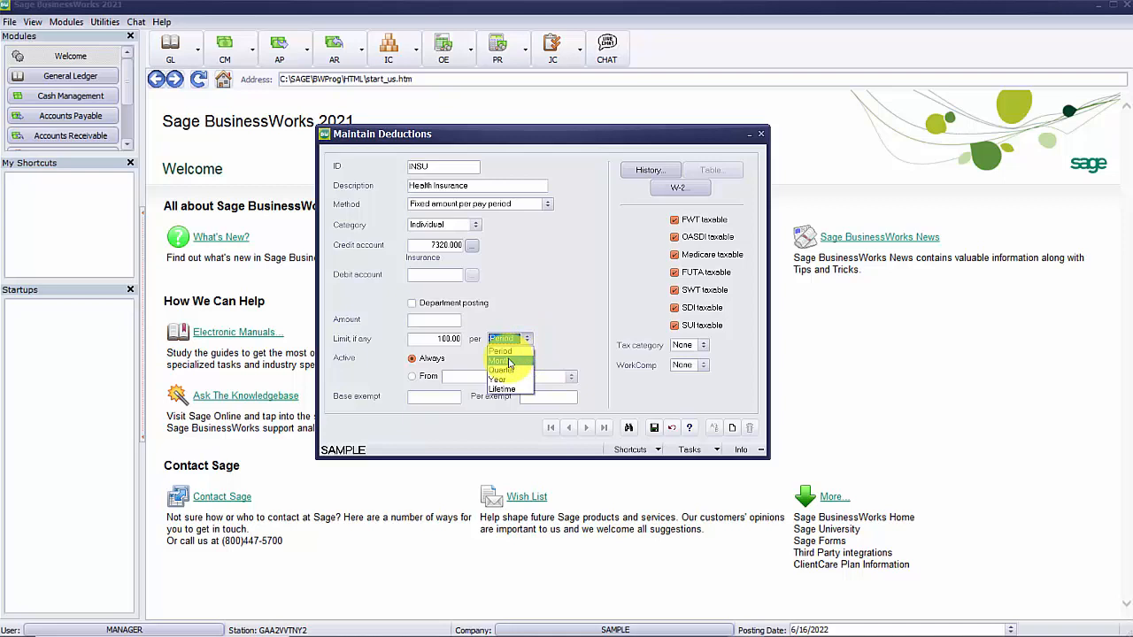
{"action": "left_click", "coordinate": [497, 361]}
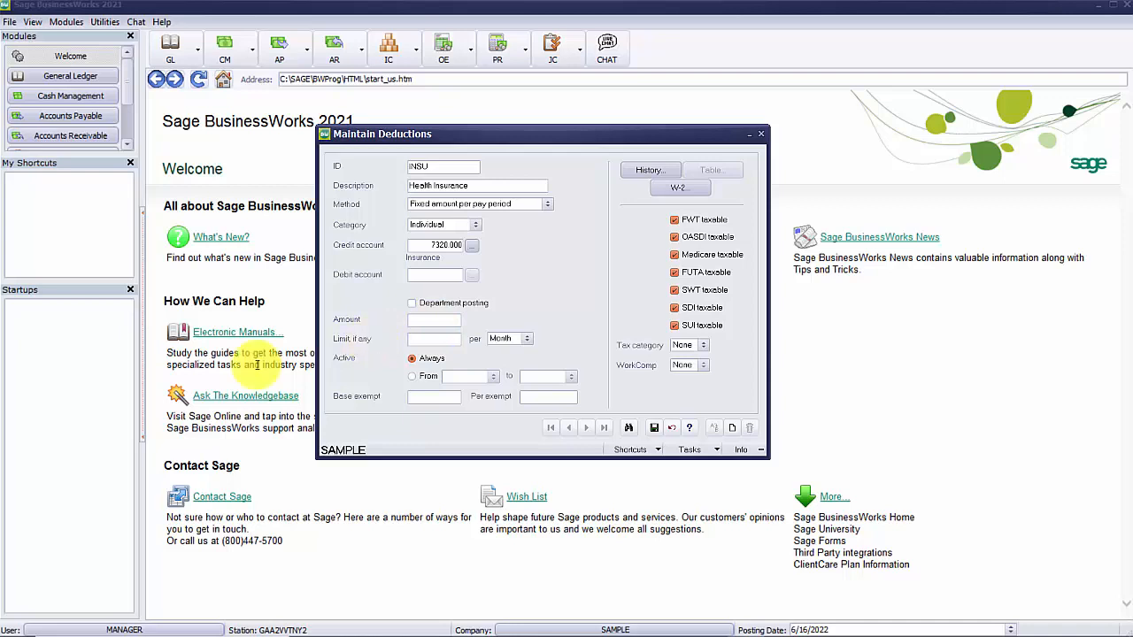
{"action": "mouse_move", "coordinate": [235, 493]}
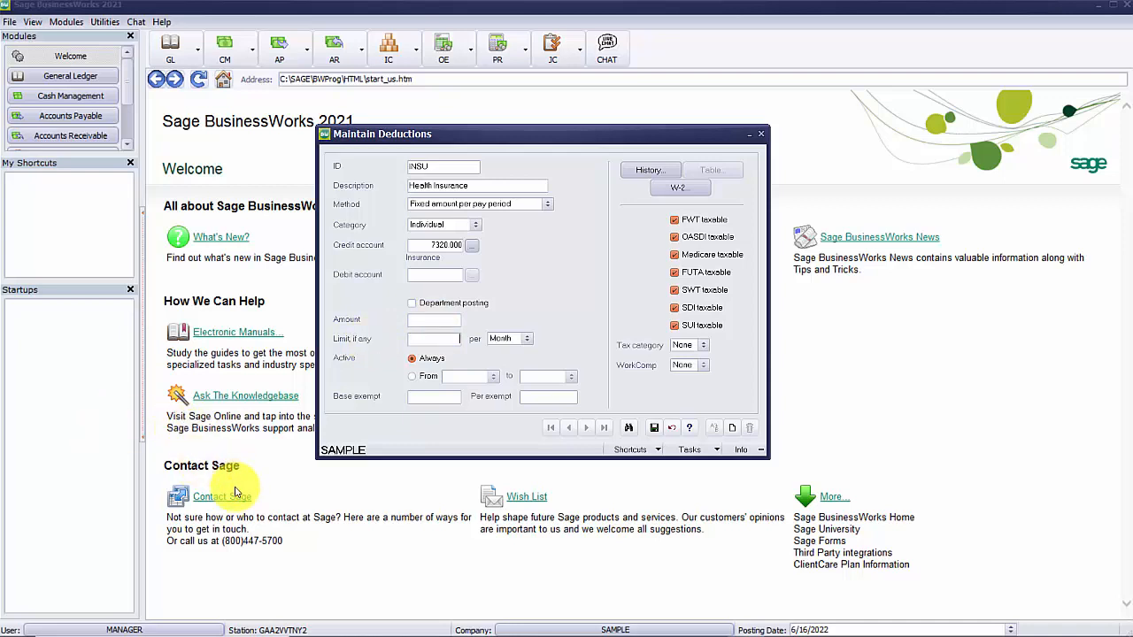
{"action": "mouse_move", "coordinate": [343, 486]}
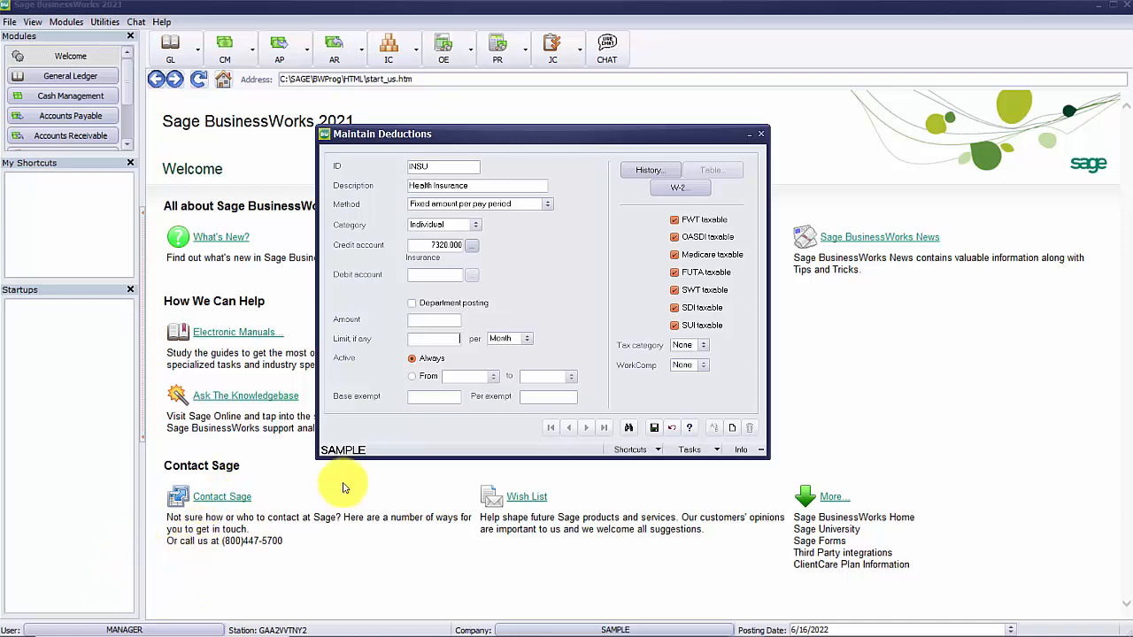
{"action": "mouse_move", "coordinate": [480, 427]}
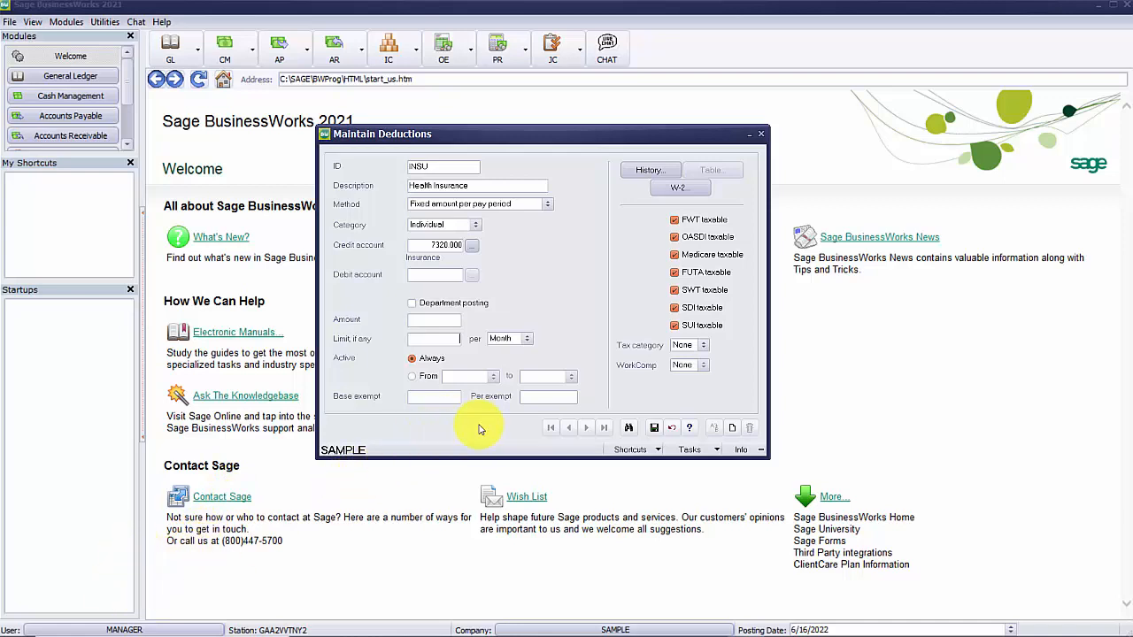
{"action": "mouse_move", "coordinate": [469, 376]}
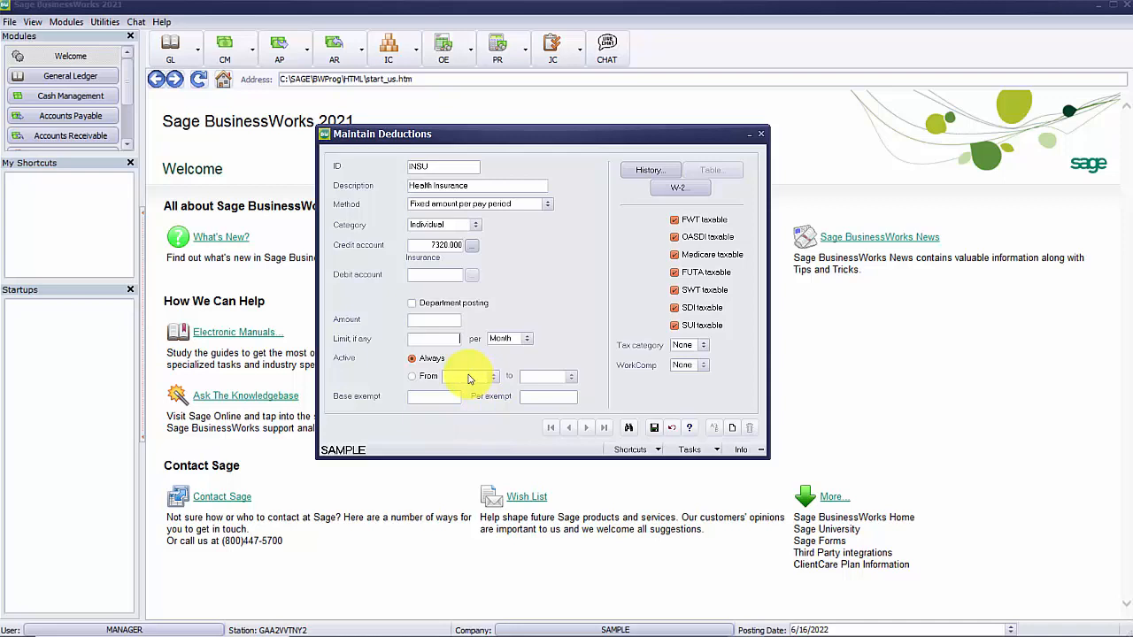
Try the From date-range option, then return Active to Always
{"action": "left_click", "coordinate": [413, 375]}
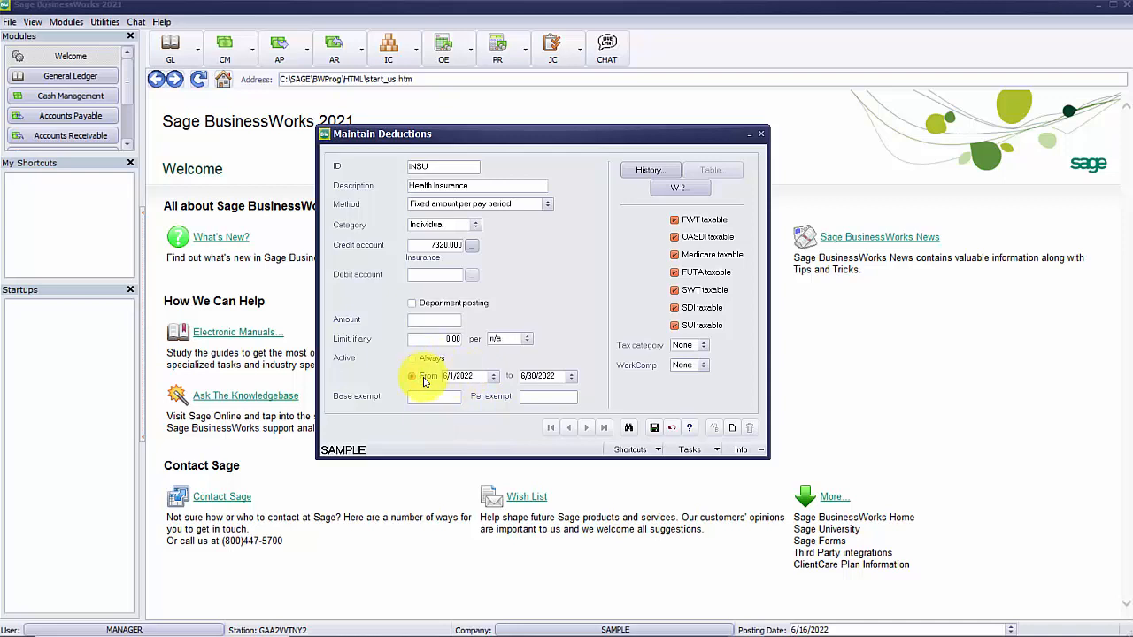
{"action": "left_click", "coordinate": [412, 375]}
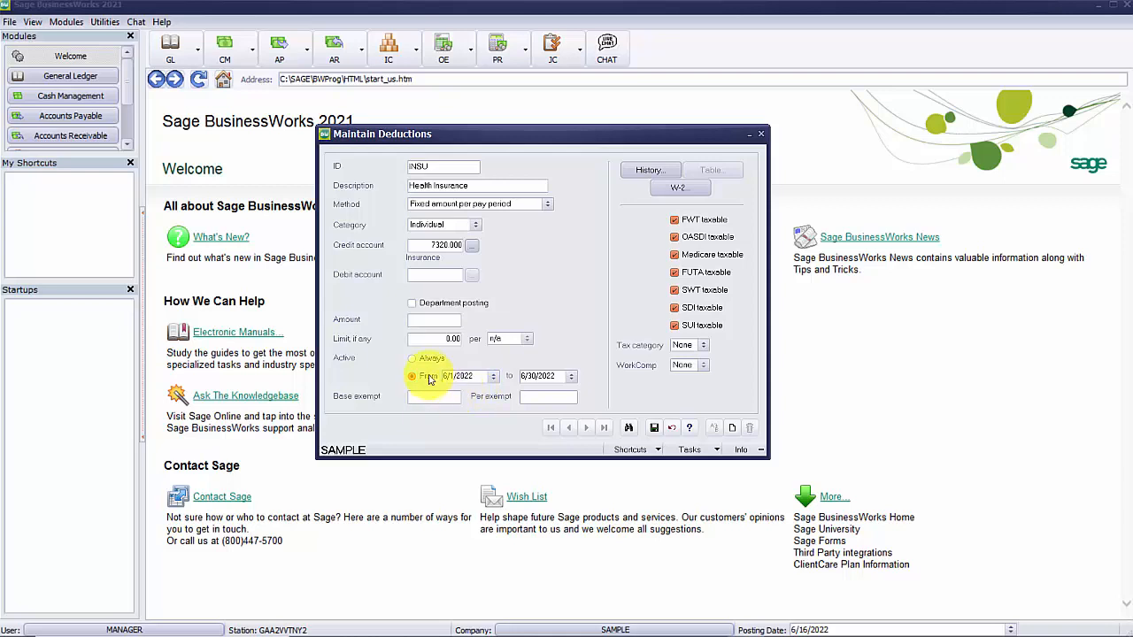
{"action": "left_click", "coordinate": [412, 358]}
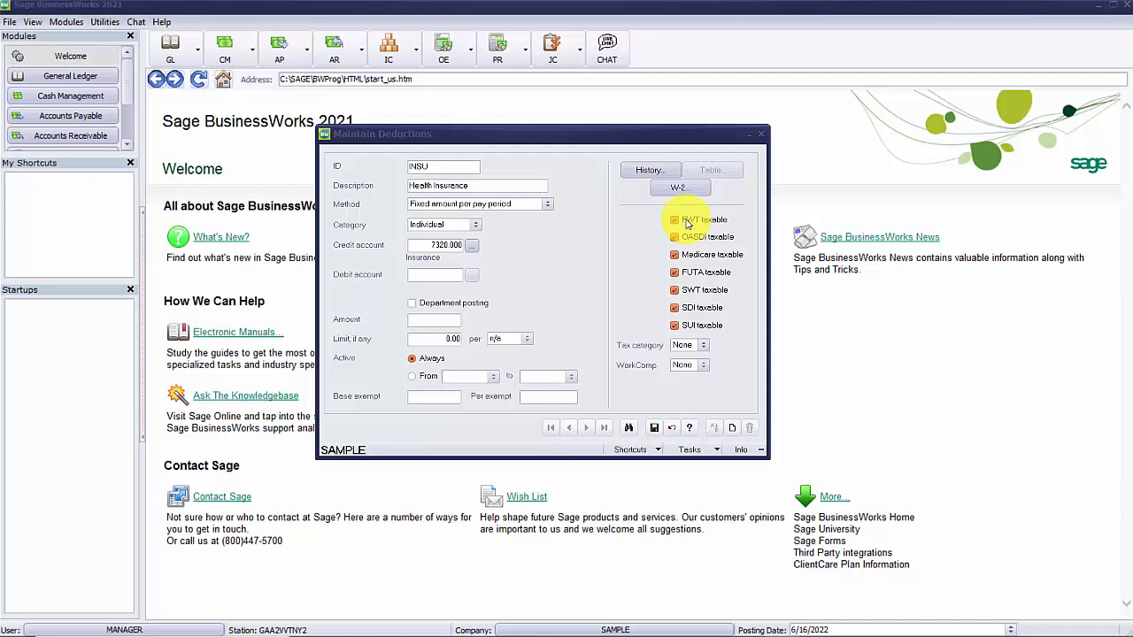
{"action": "left_click", "coordinate": [674, 219]}
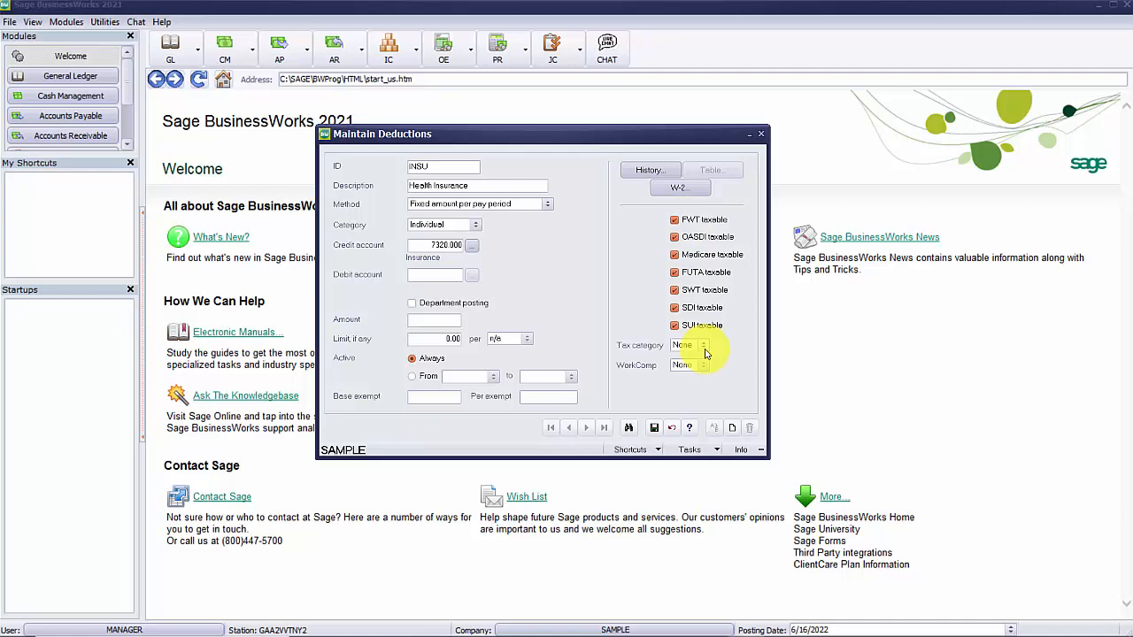
Review the Tax category options Local, SDI, SUI, SWT, keeping None
{"action": "left_click", "coordinate": [703, 344]}
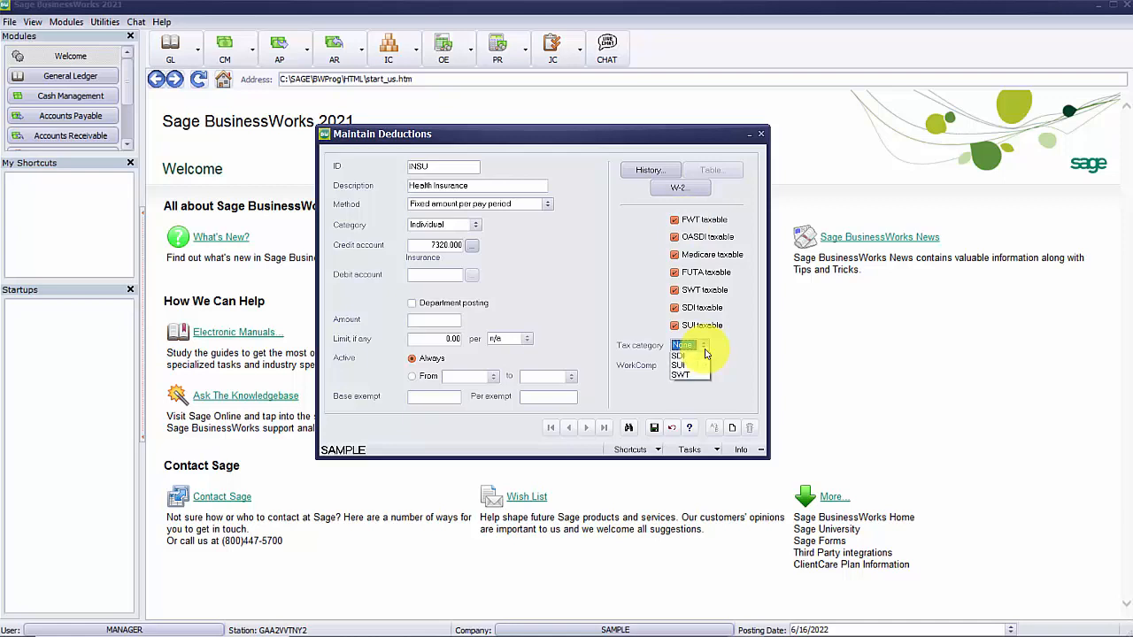
{"action": "left_click", "coordinate": [702, 345]}
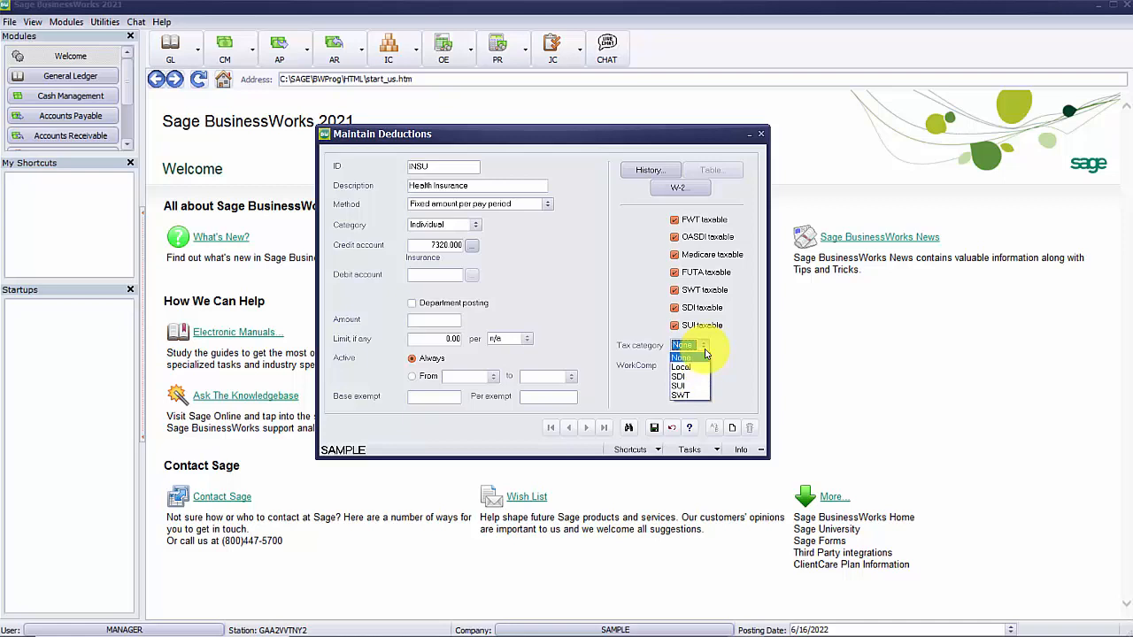
{"action": "left_click", "coordinate": [682, 357]}
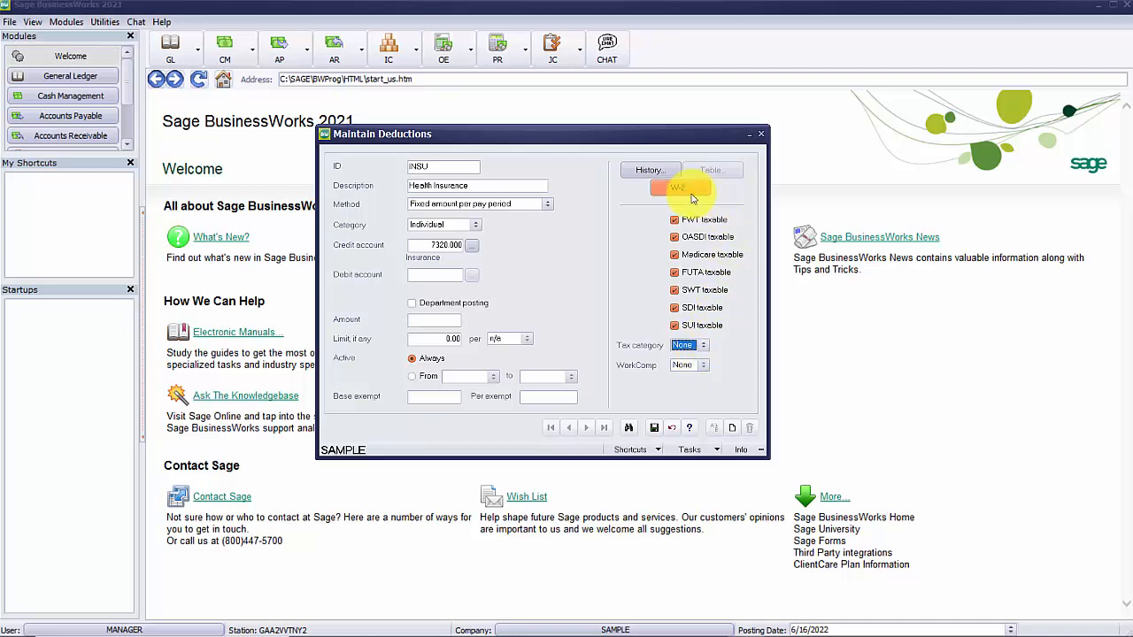
Open the W-2 - INSU settings dialog
{"action": "left_click", "coordinate": [679, 189]}
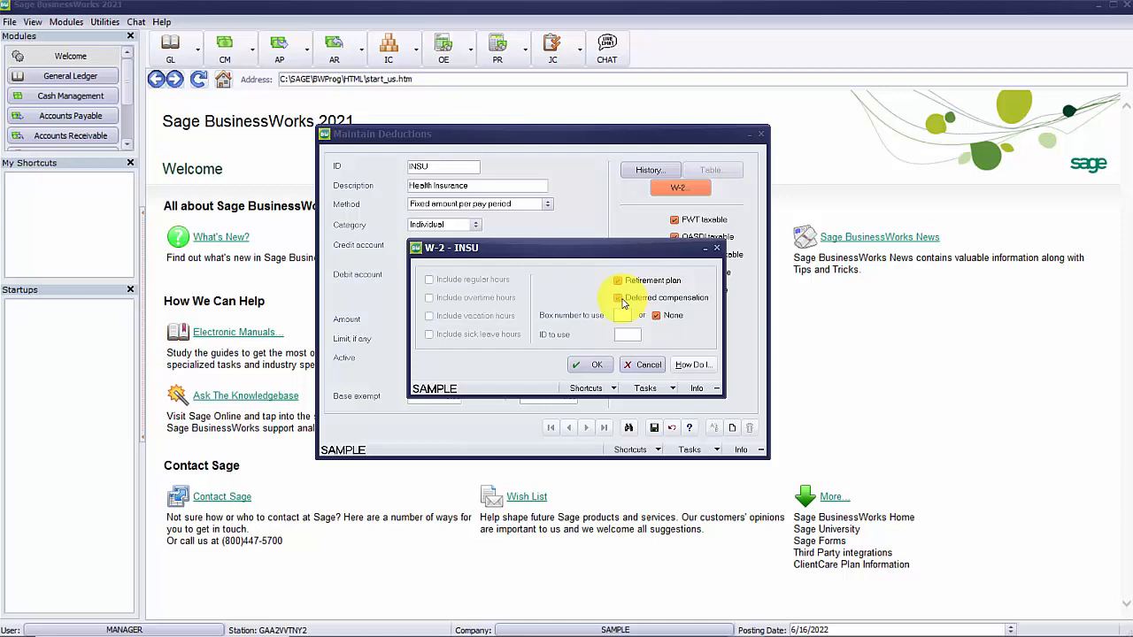
Close the W-2 and deduction windows and open Maintain Employees for AKENS
{"action": "left_click", "coordinate": [618, 297]}
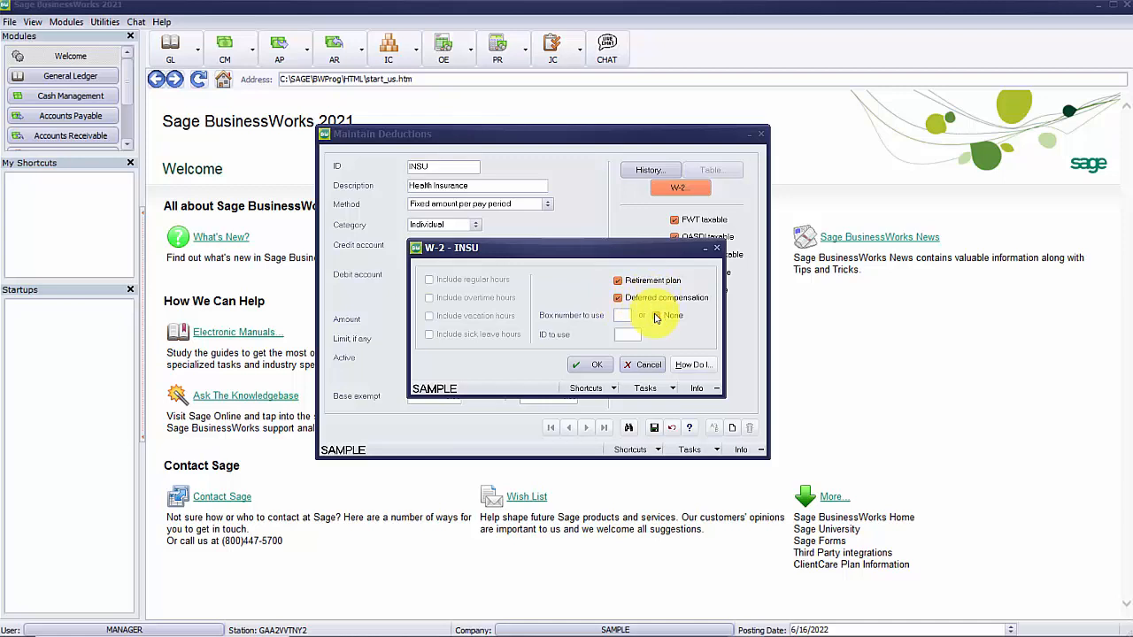
{"action": "left_click", "coordinate": [657, 316]}
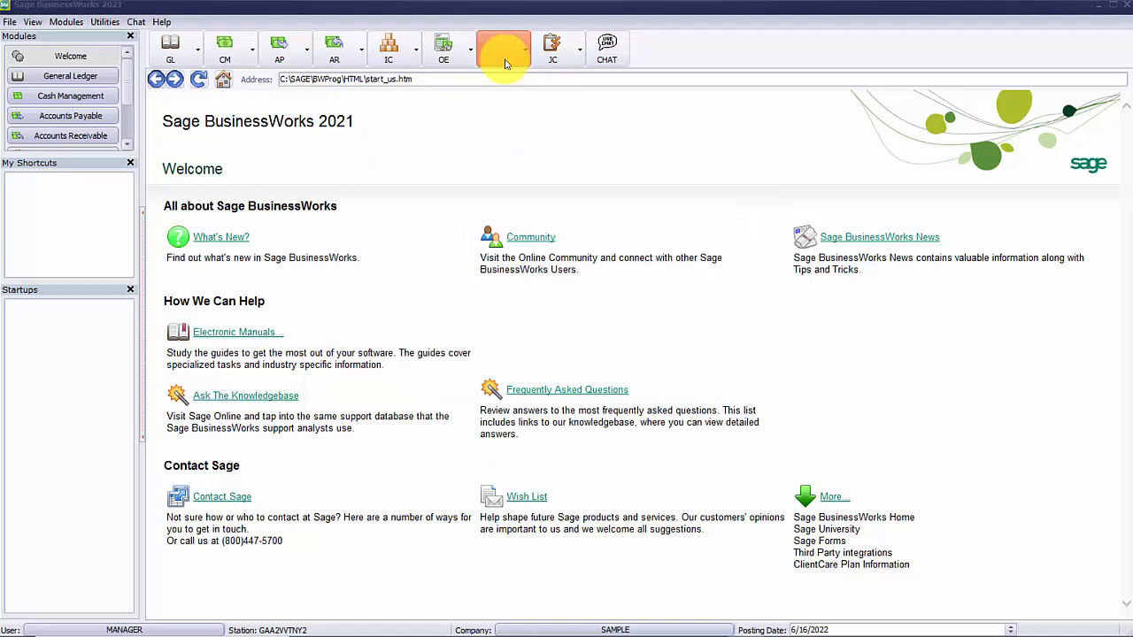
{"action": "left_click", "coordinate": [499, 44]}
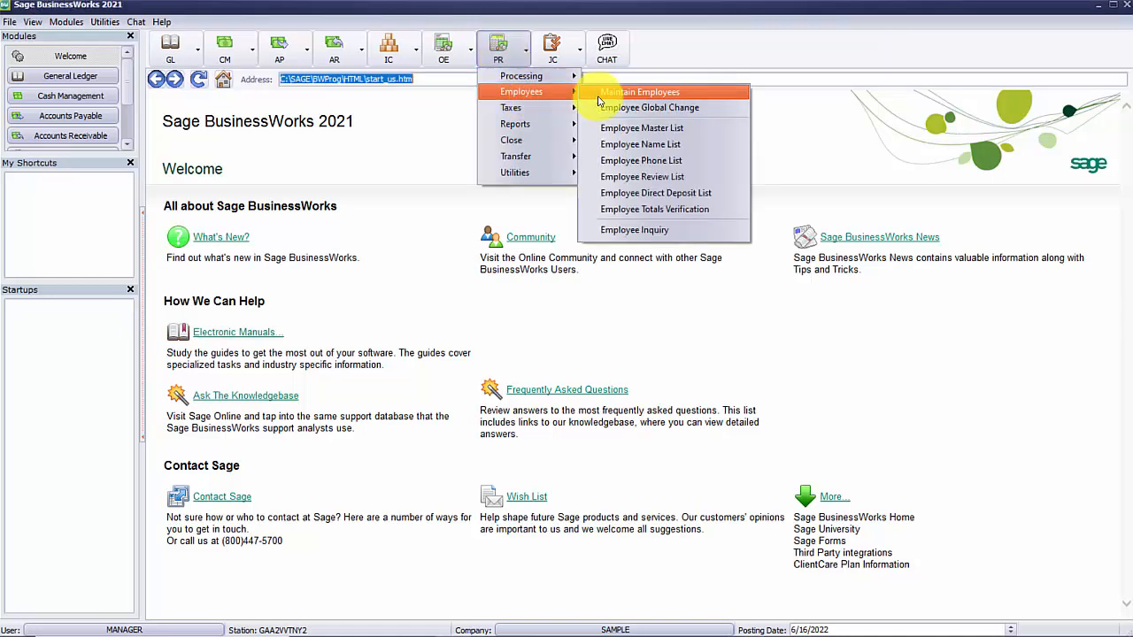
{"action": "left_click", "coordinate": [636, 91]}
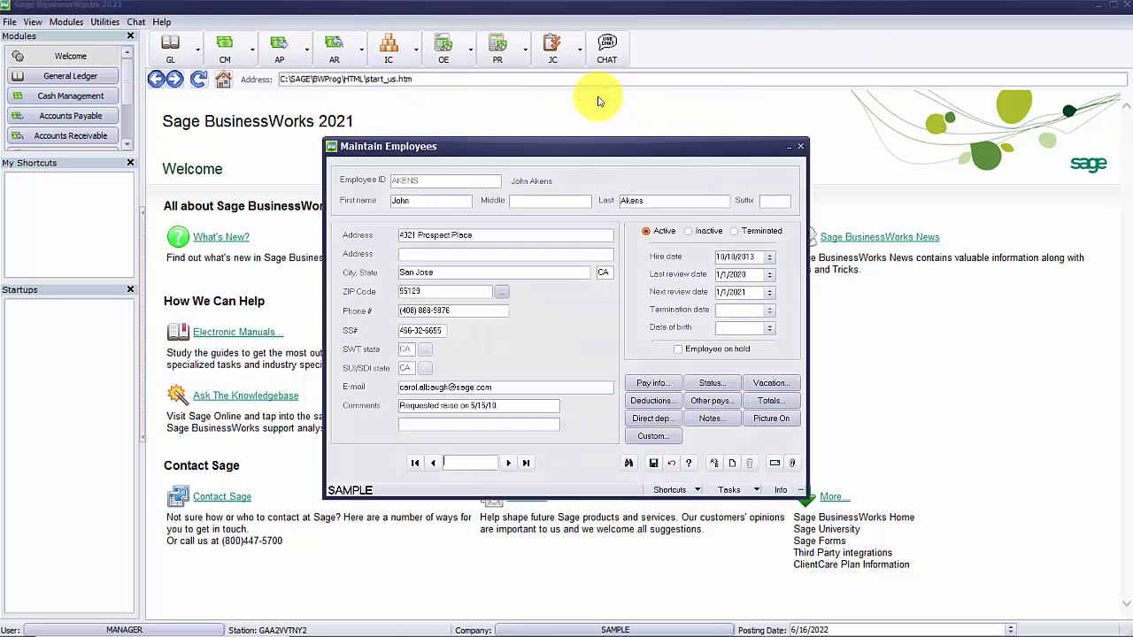
{"action": "left_click", "coordinate": [652, 400]}
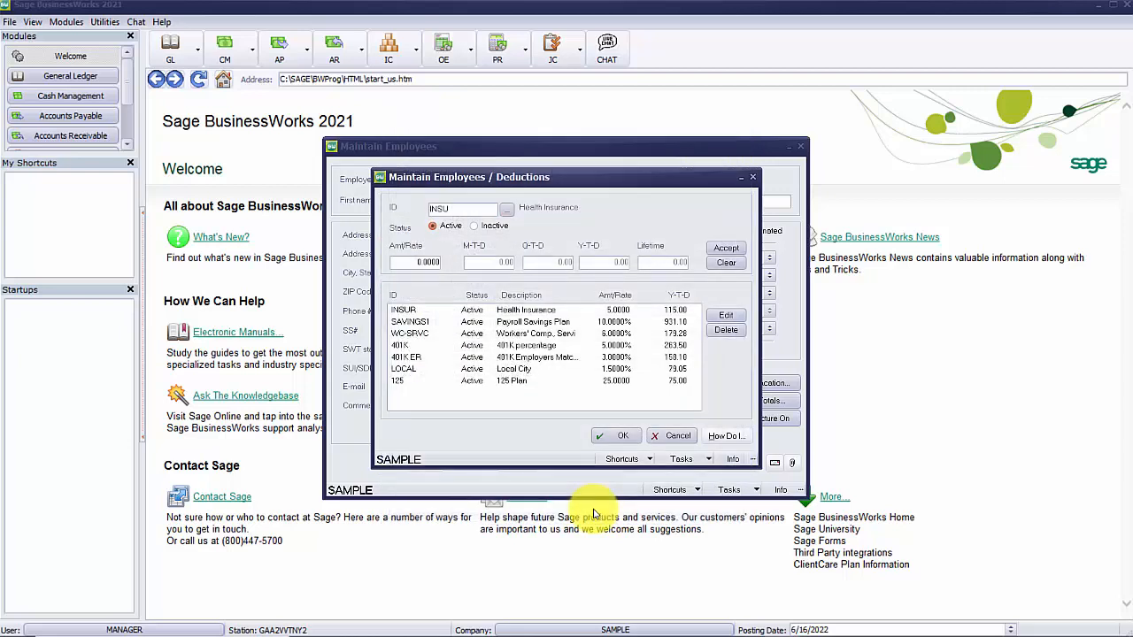
{"action": "mouse_move", "coordinate": [445, 325]}
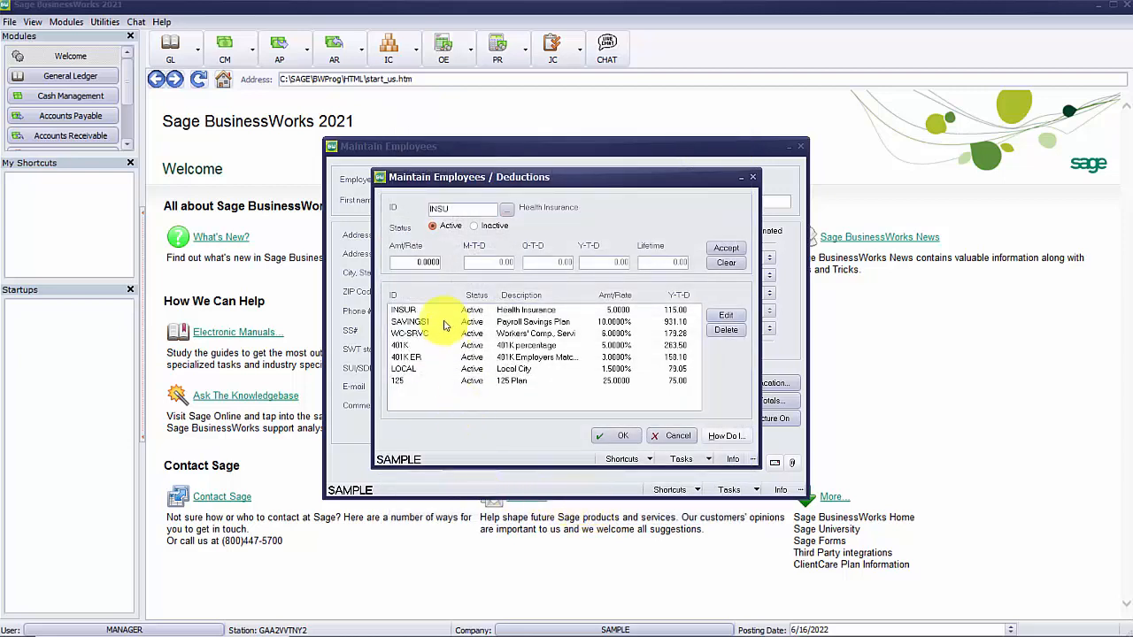
{"action": "mouse_move", "coordinate": [538, 403]}
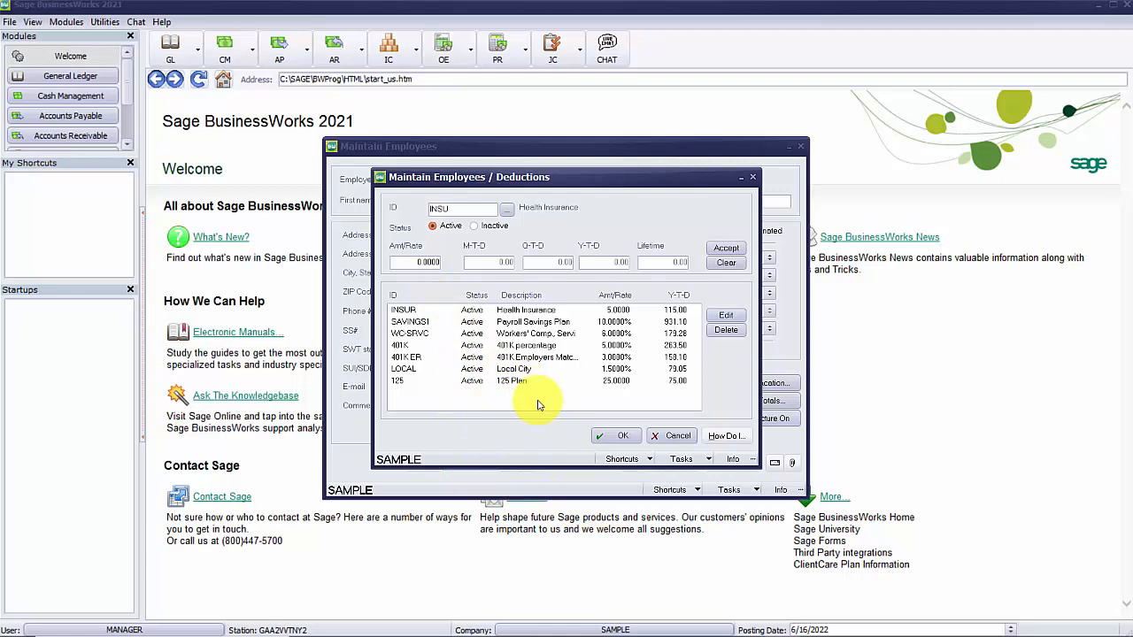
{"action": "mouse_move", "coordinate": [541, 405]}
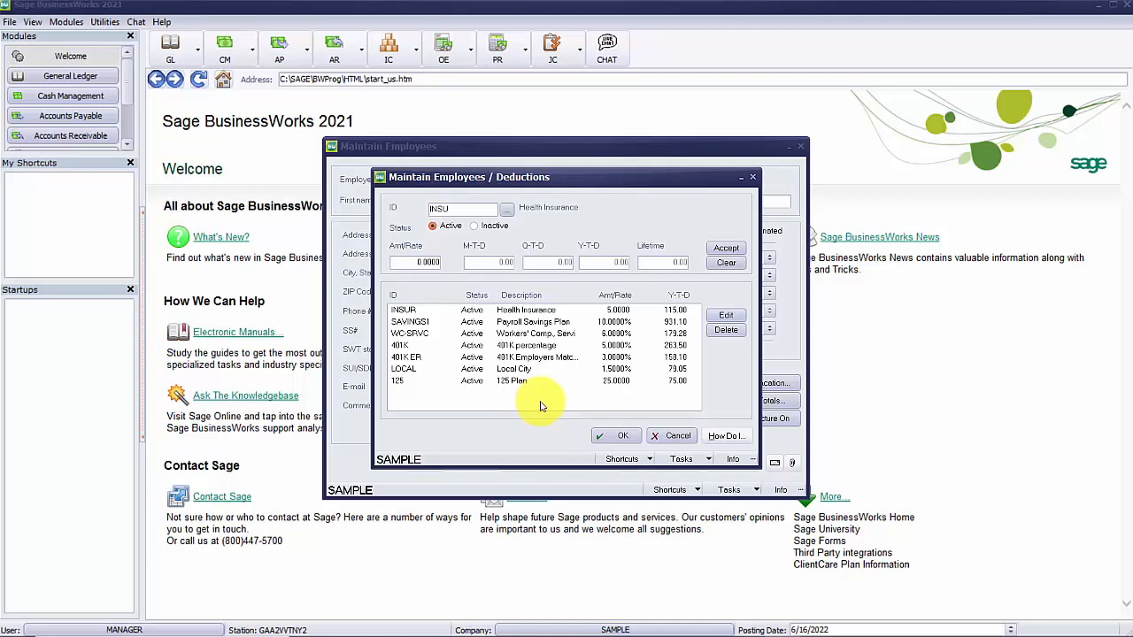
{"action": "mouse_move", "coordinate": [547, 388]}
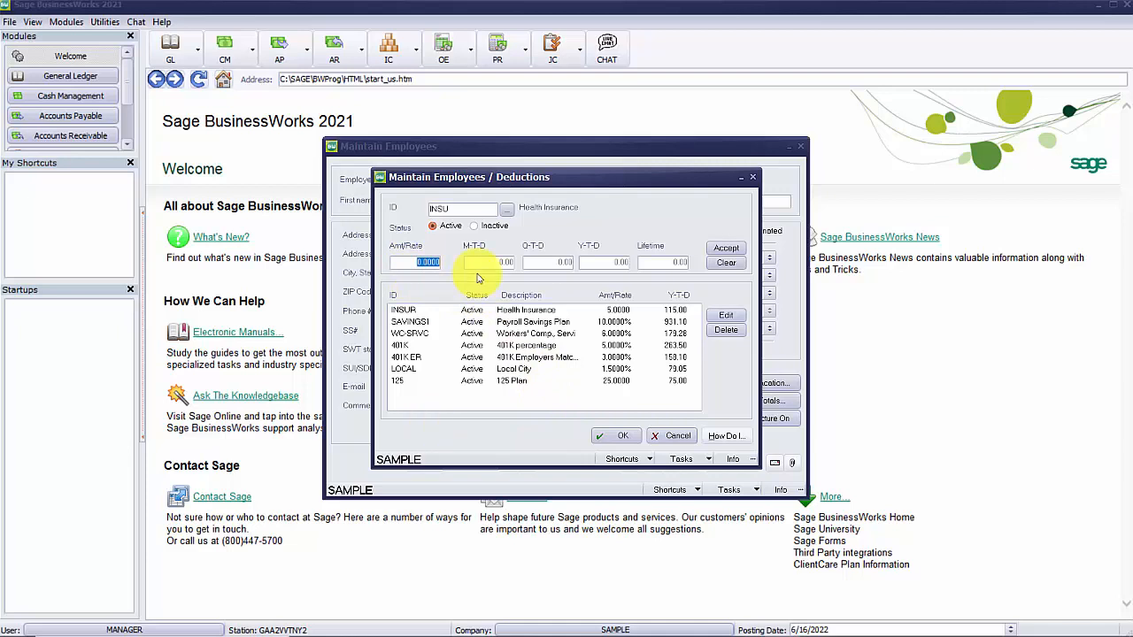
Enter 50.00 as the INSU Health Insurance amount for AKENS and accept it
{"action": "type", "text": "50.00"}
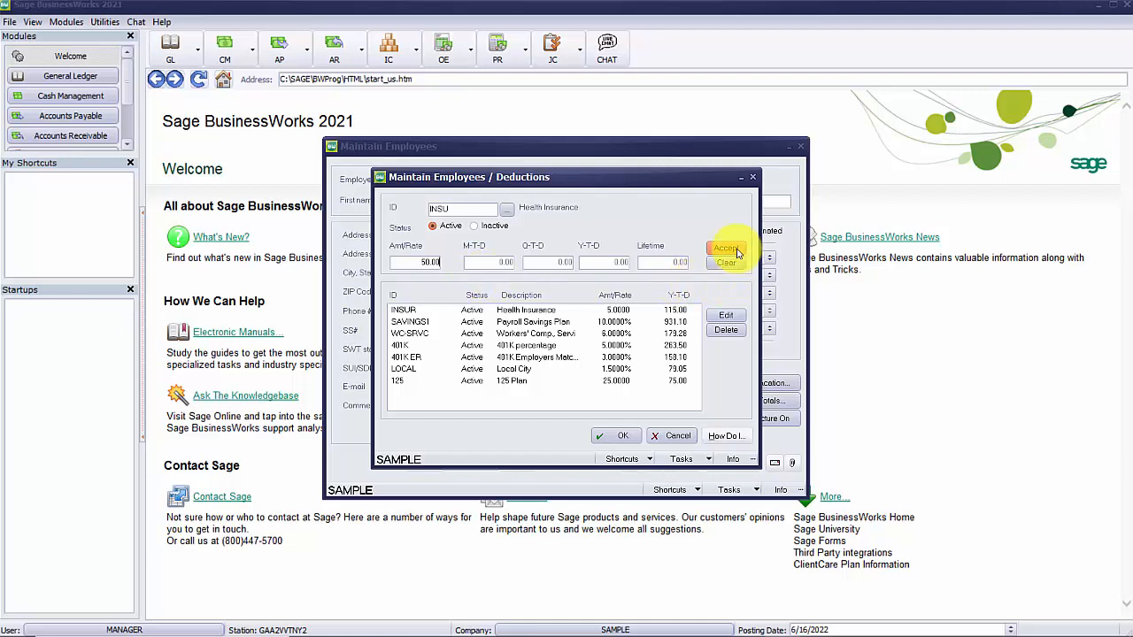
{"action": "left_click", "coordinate": [726, 247]}
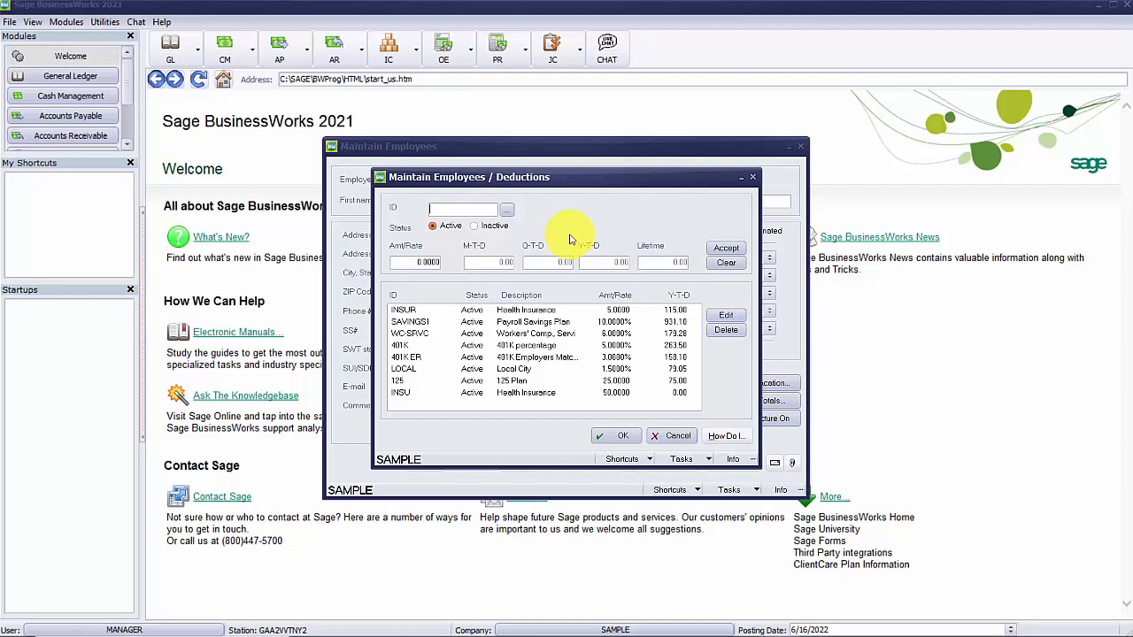
{"action": "mouse_move", "coordinate": [767, 274]}
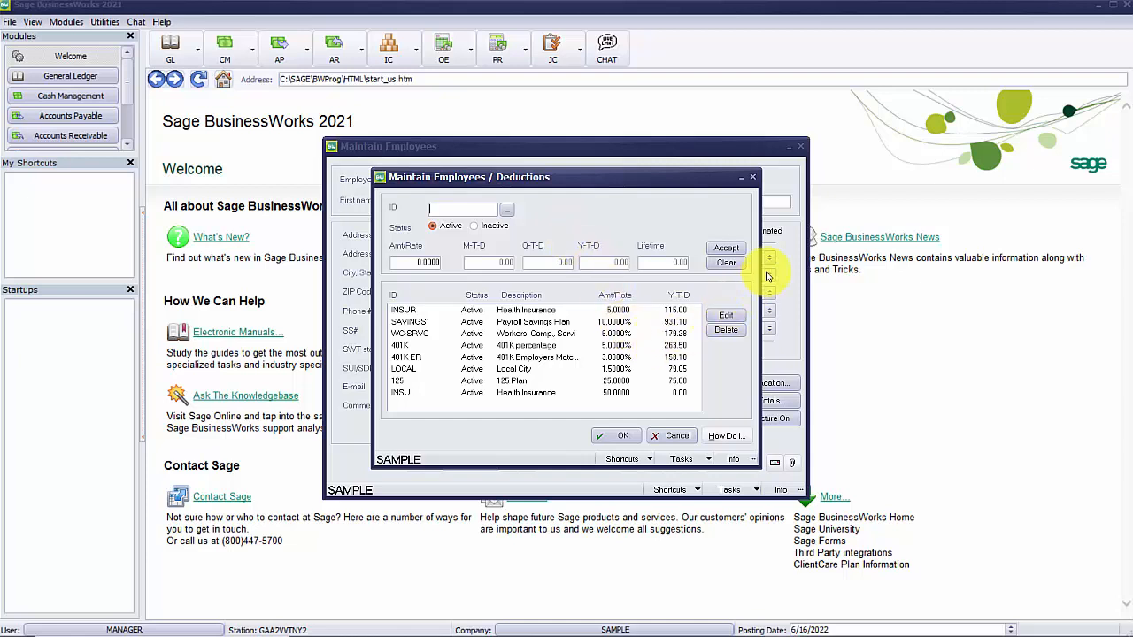
{"action": "mouse_move", "coordinate": [745, 260]}
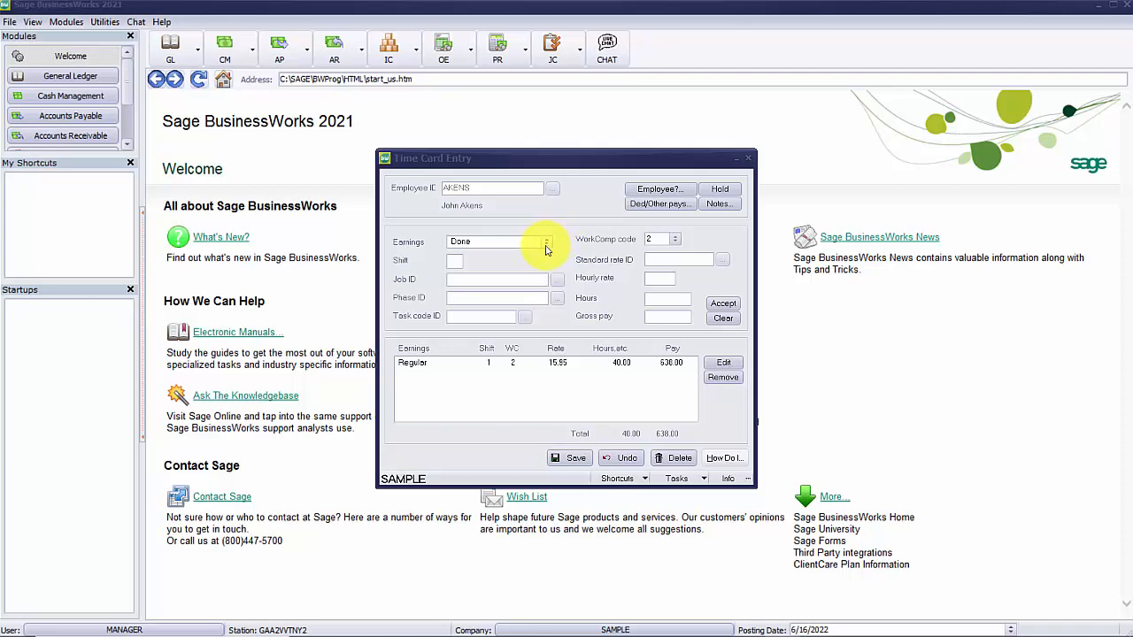
Add a MEALS deduction line to AKENS's time card, then set Earnings back to Done
{"action": "left_click", "coordinate": [543, 240]}
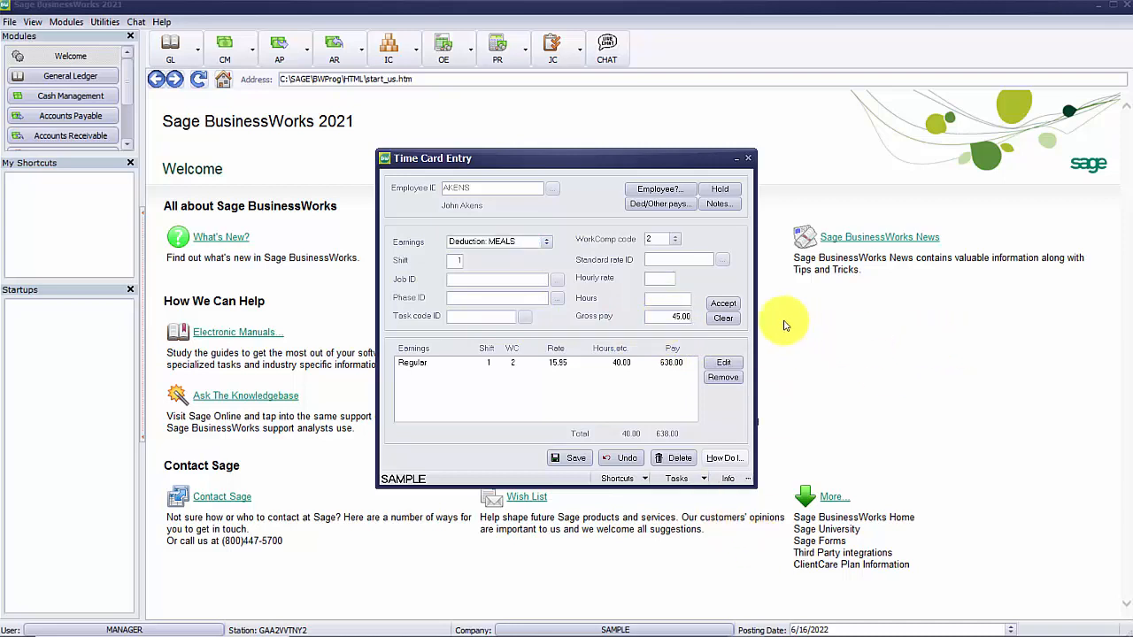
{"action": "left_click", "coordinate": [722, 303]}
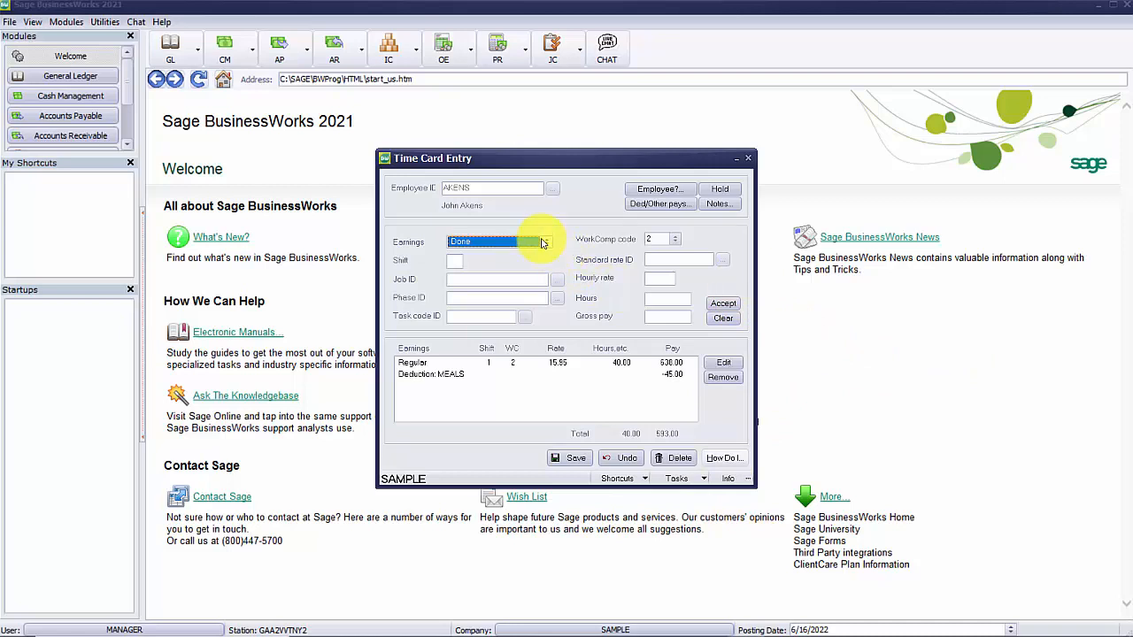
{"action": "left_click", "coordinate": [544, 241]}
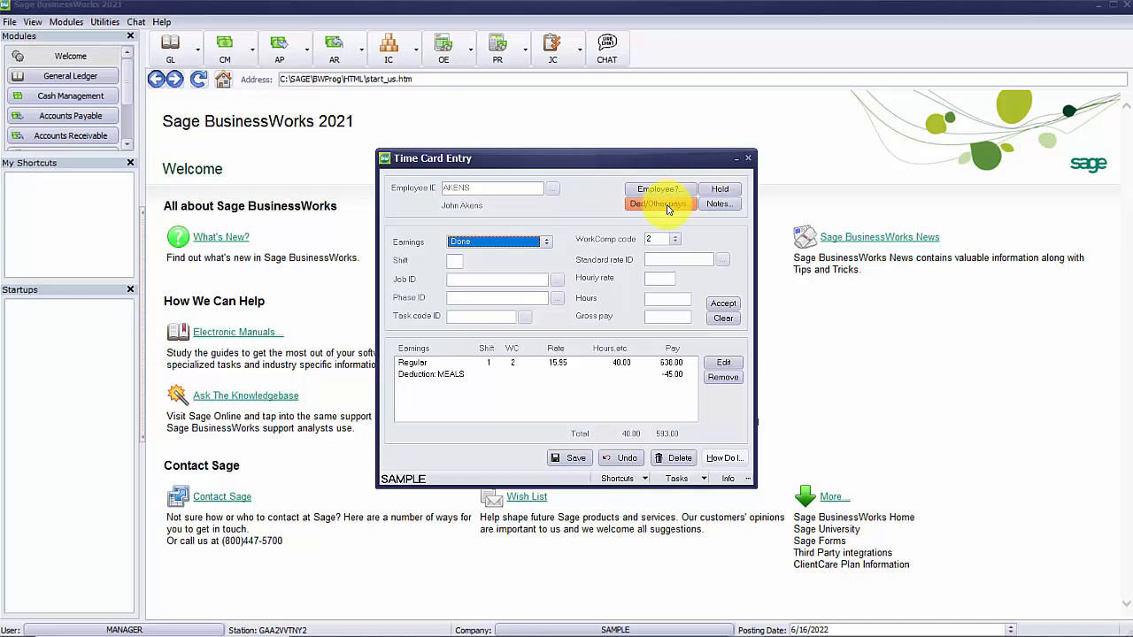
Open AKENS's deductions and other pays list to review active deductions
{"action": "left_click", "coordinate": [660, 204]}
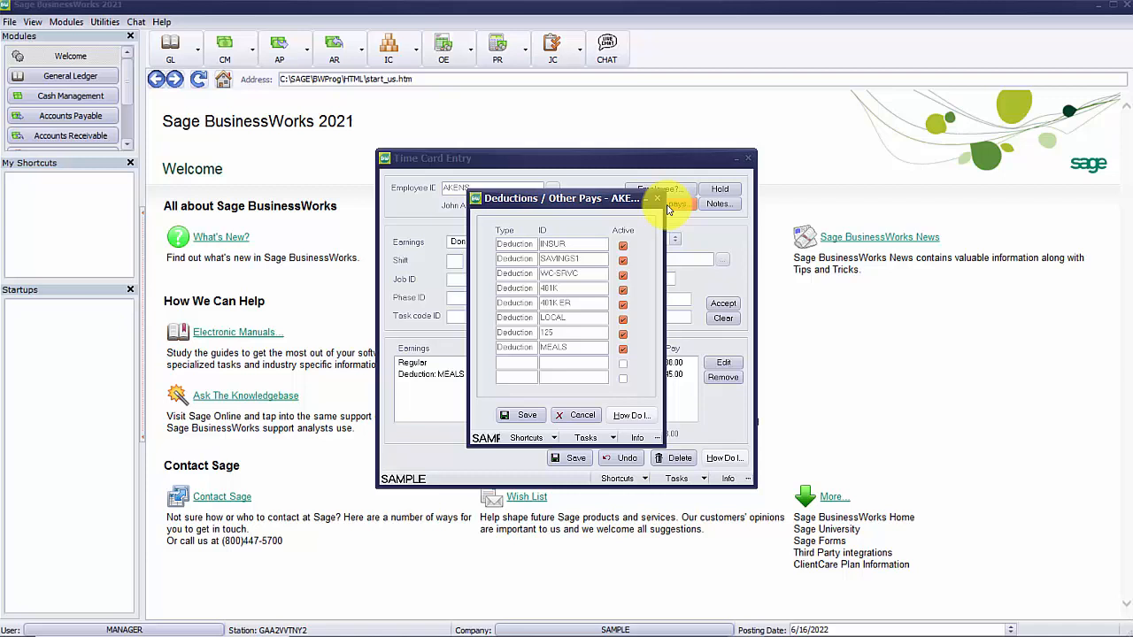
{"action": "mouse_move", "coordinate": [662, 205]}
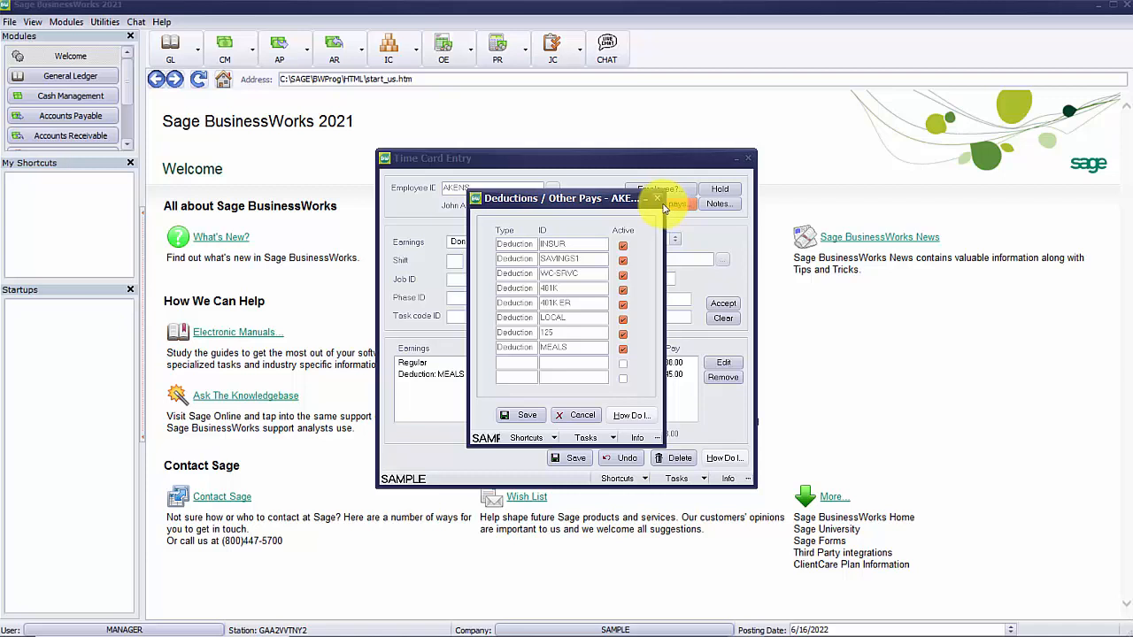
{"action": "mouse_move", "coordinate": [657, 197]}
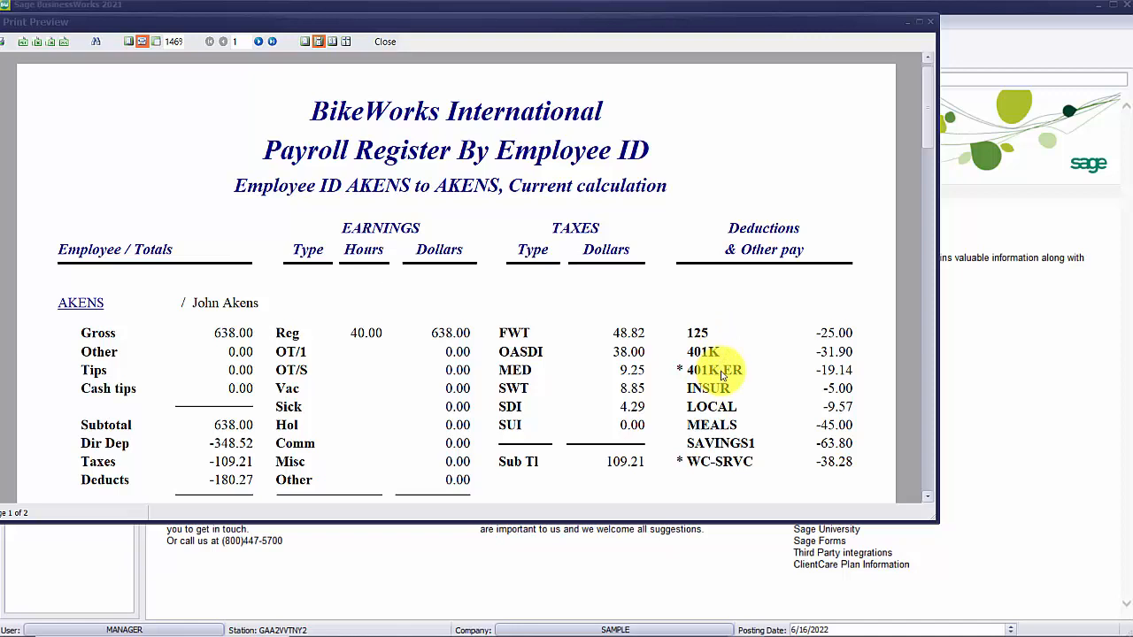
Close the AKENS payroll register preview showing 638.00 gross and MEALS -45.00
{"action": "left_click", "coordinate": [383, 42]}
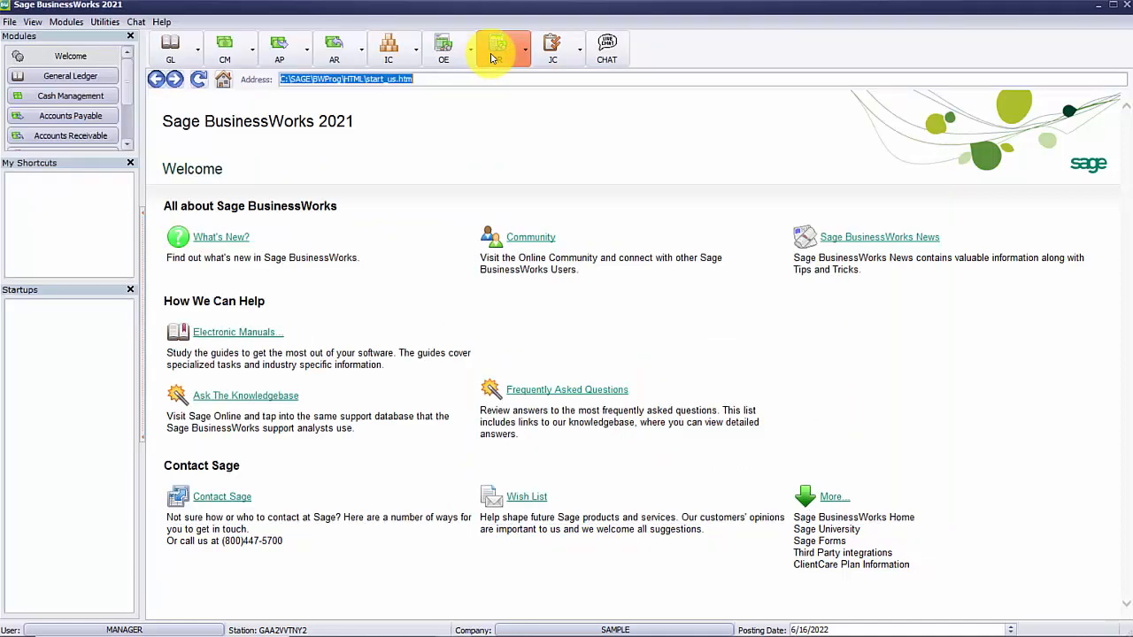
Open the PR module dropdown to reach the payroll reports menu
{"action": "left_click", "coordinate": [499, 48]}
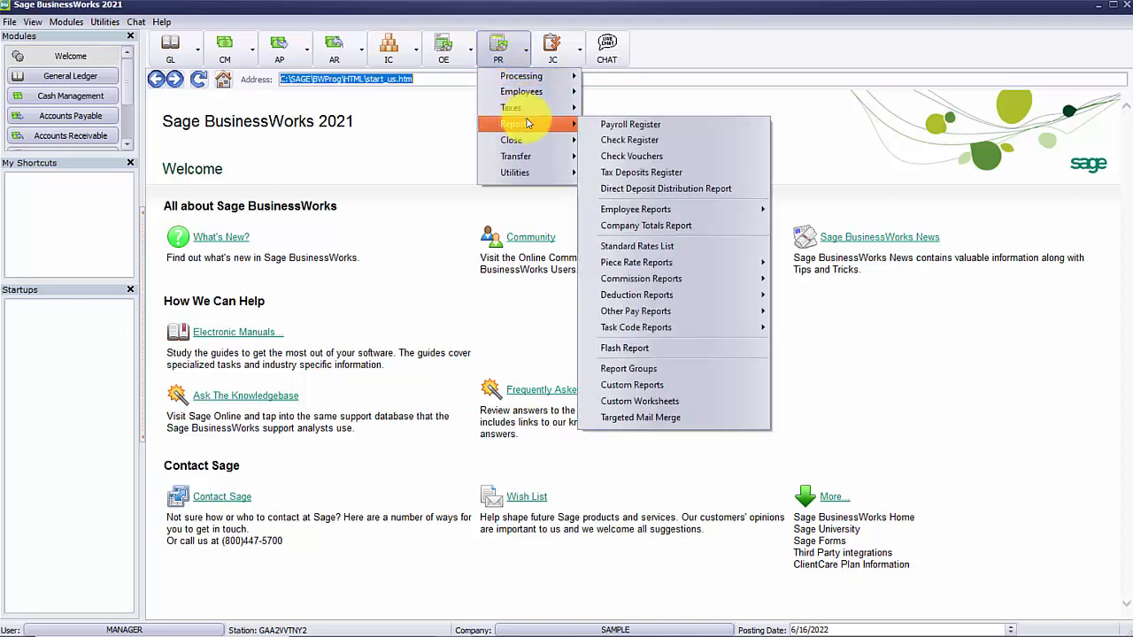
{"action": "mouse_move", "coordinate": [636, 294]}
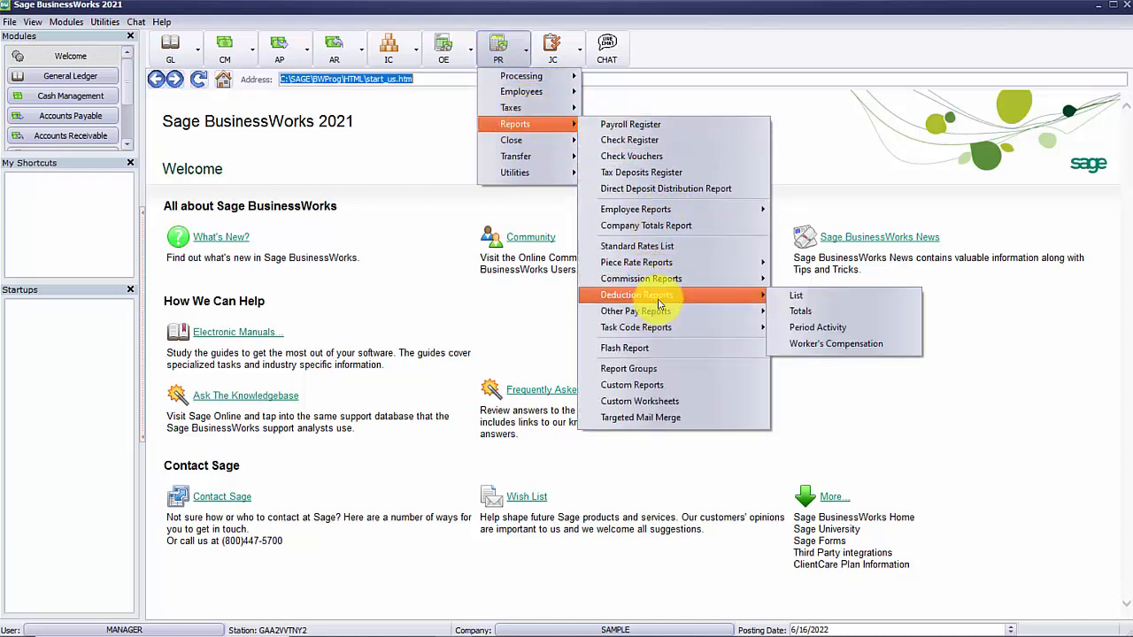